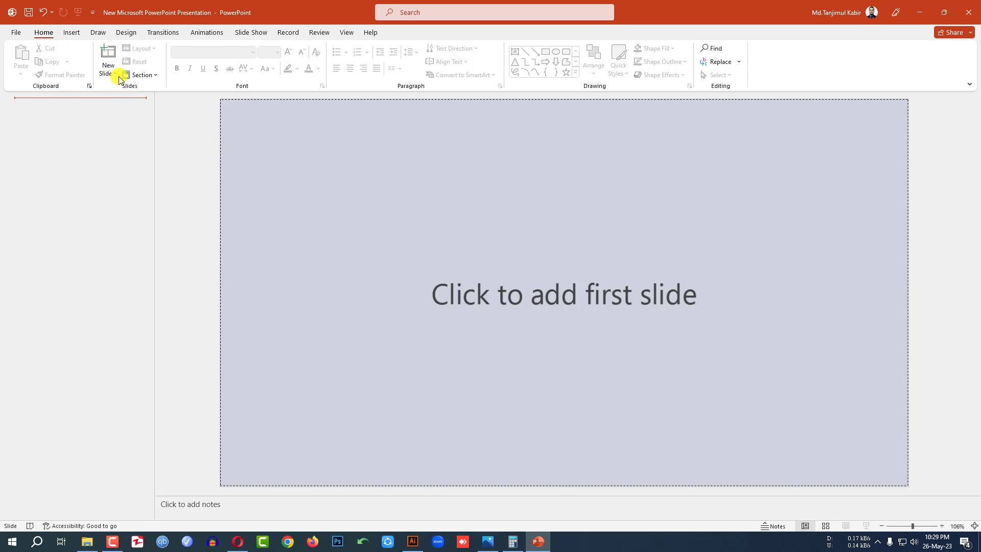
Add a blank slide and draw a rectangle covering the whole slide
click(107, 60)
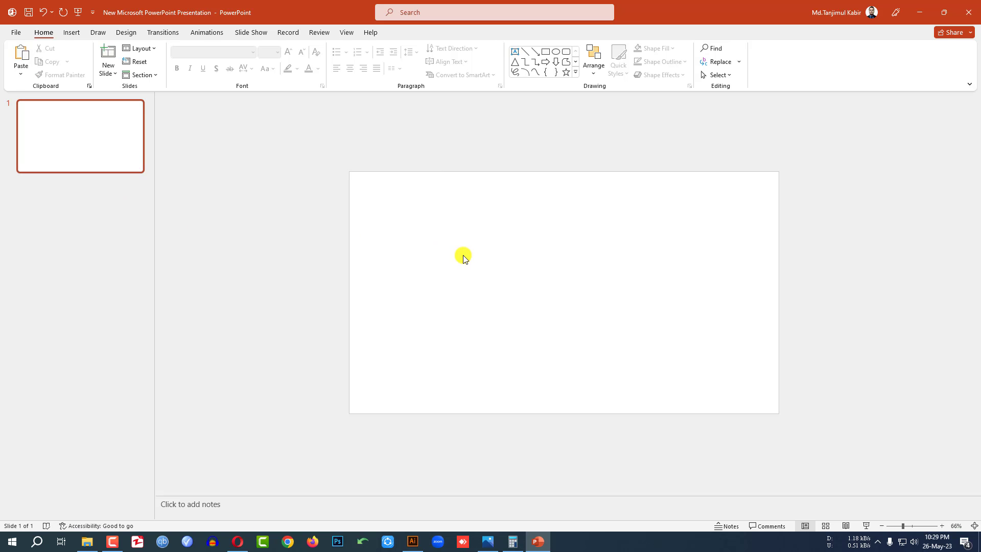
click(71, 32)
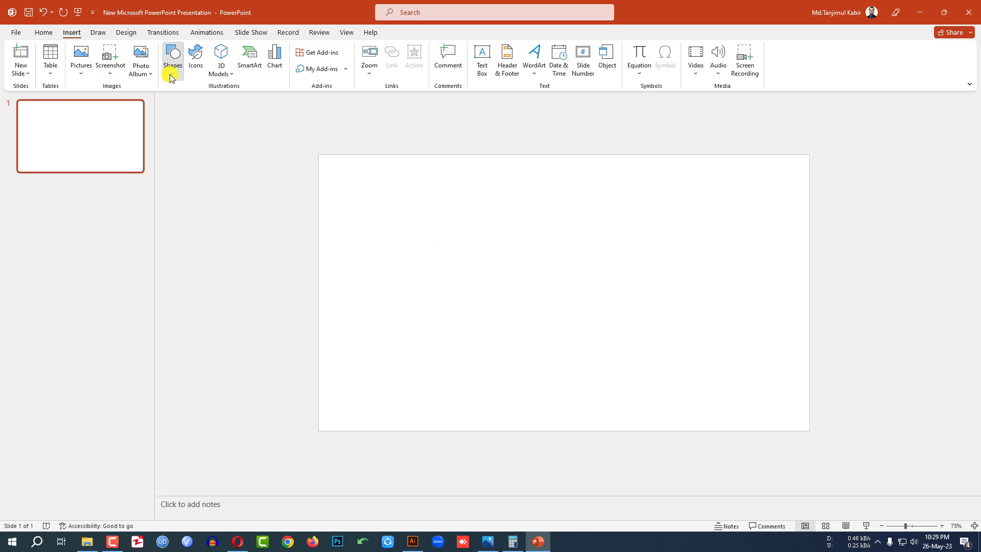
click(173, 60)
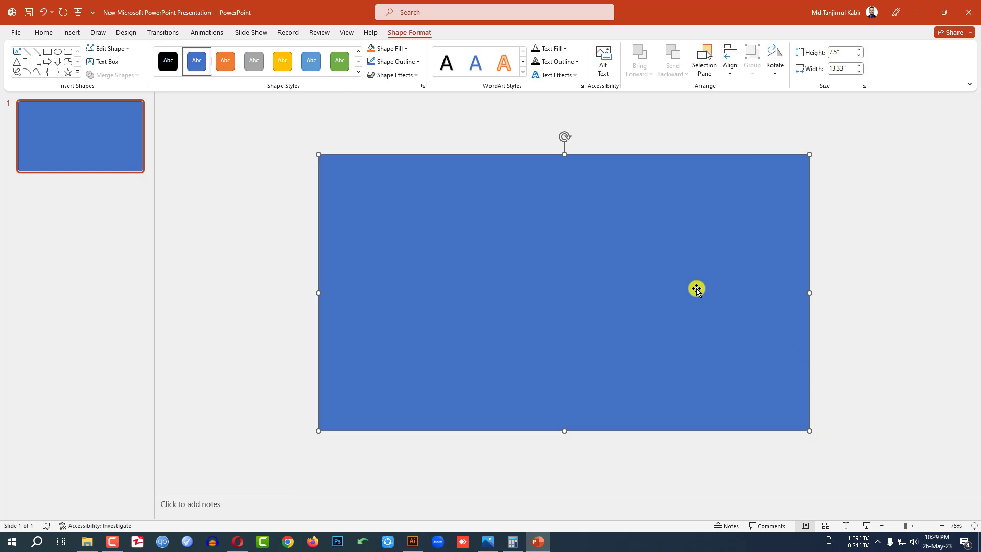
Remove the rectangle's outline and fill it solid black
click(393, 62)
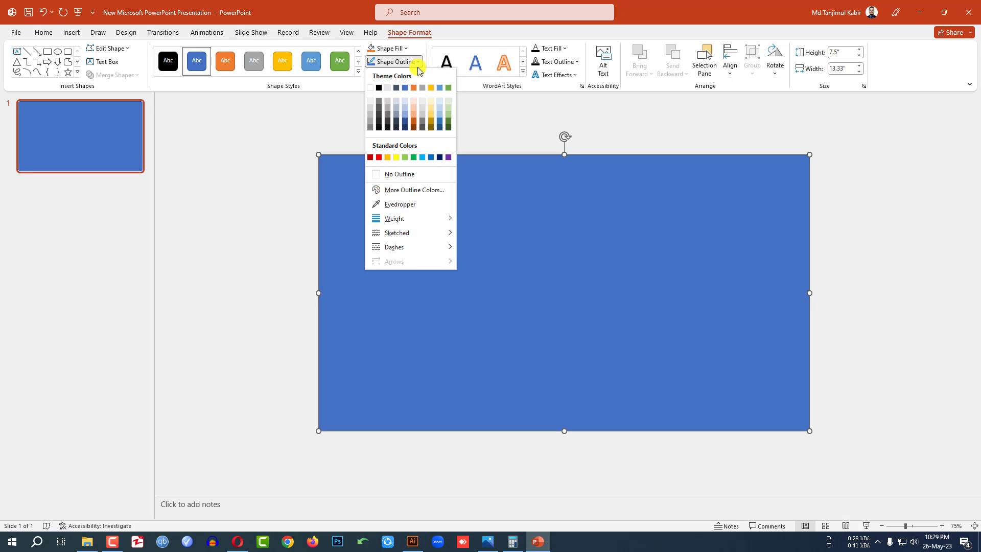
click(386, 48)
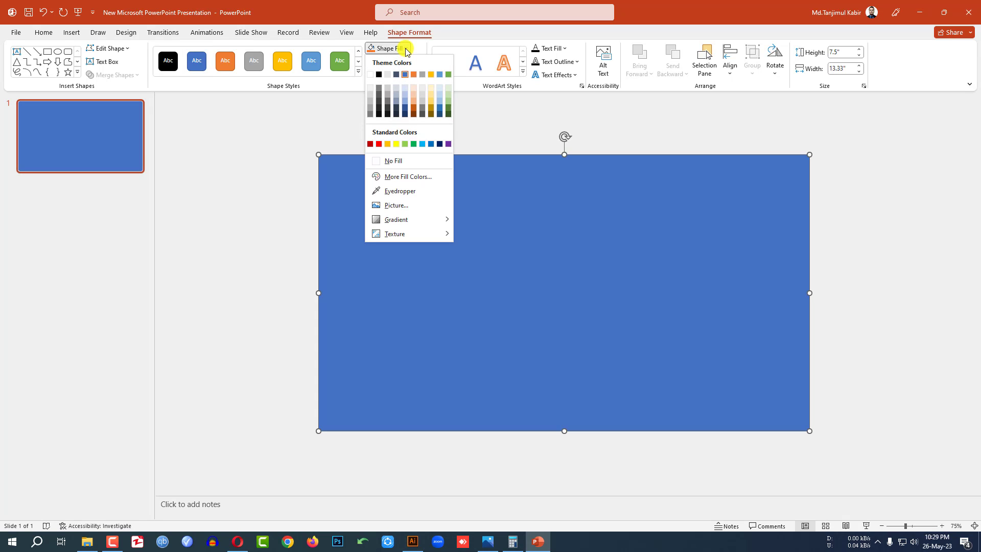
click(378, 73)
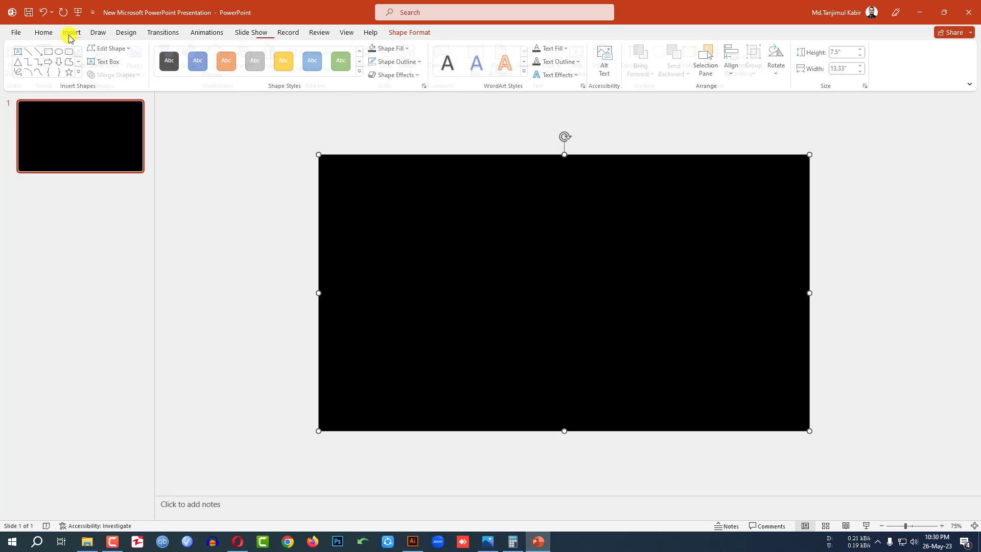
Draw circles and Subtract-merge them with the rectangle, keeping the centred blue circle
click(173, 60)
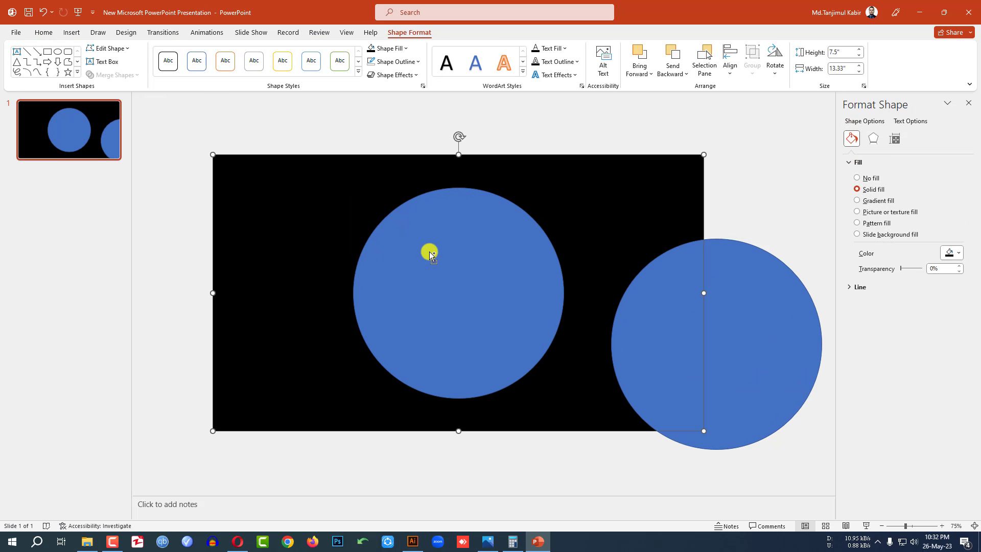
click(430, 252)
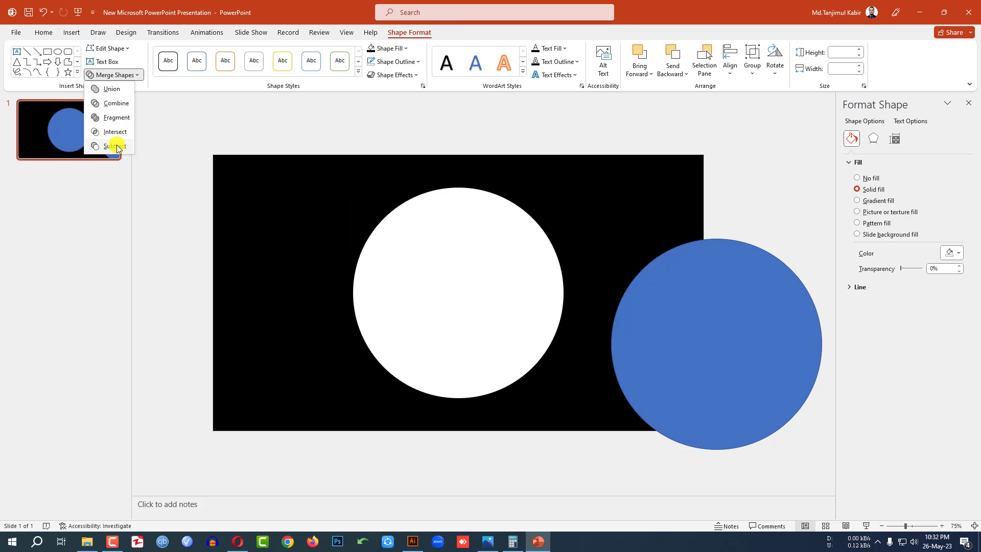
click(115, 145)
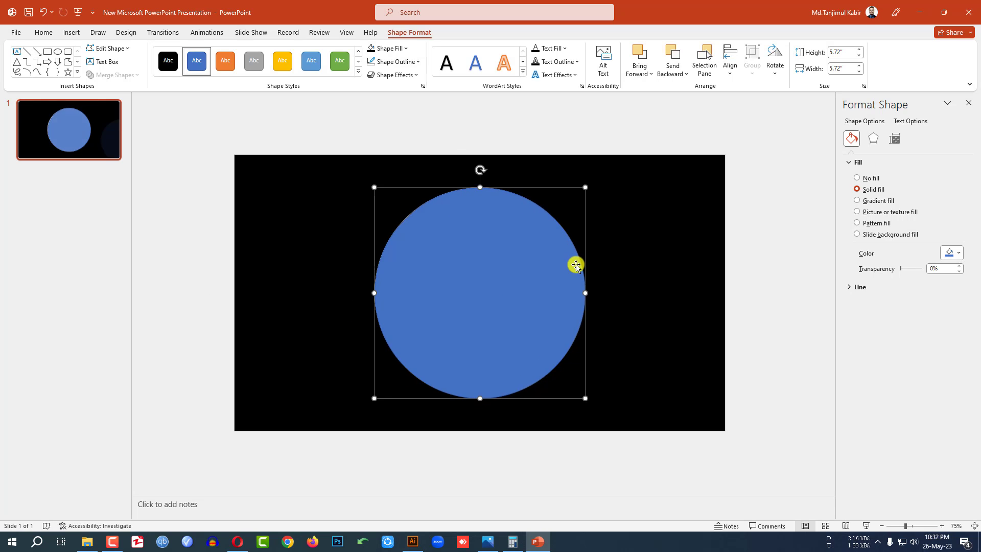
mouse_move(535, 322)
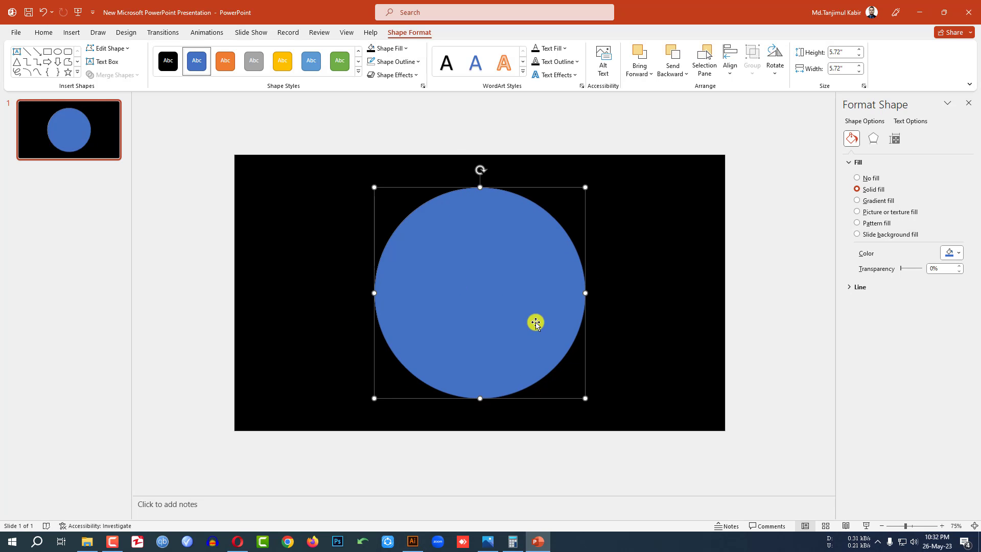
mouse_move(423, 87)
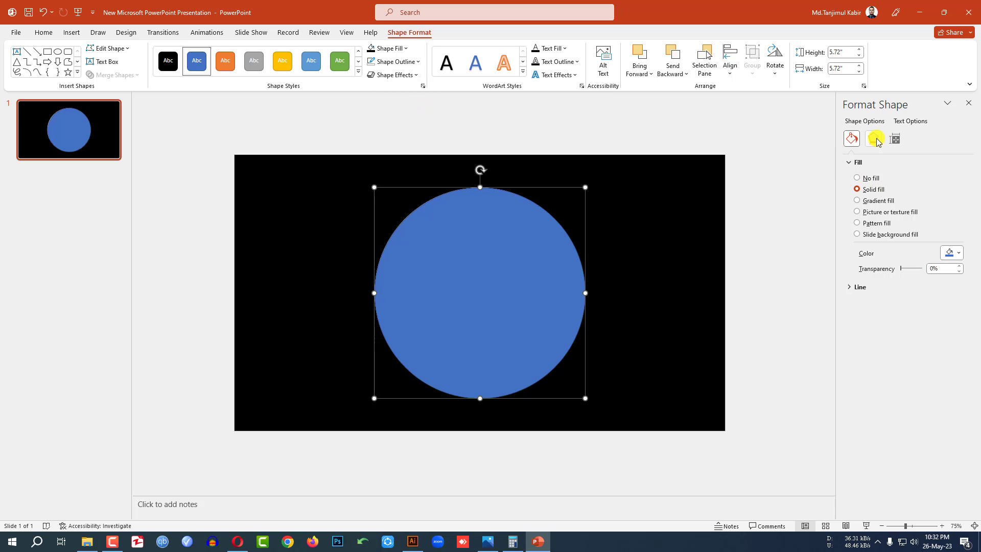
In 3-D Format, apply a Circle bevel to the circle's top and bottom
click(873, 139)
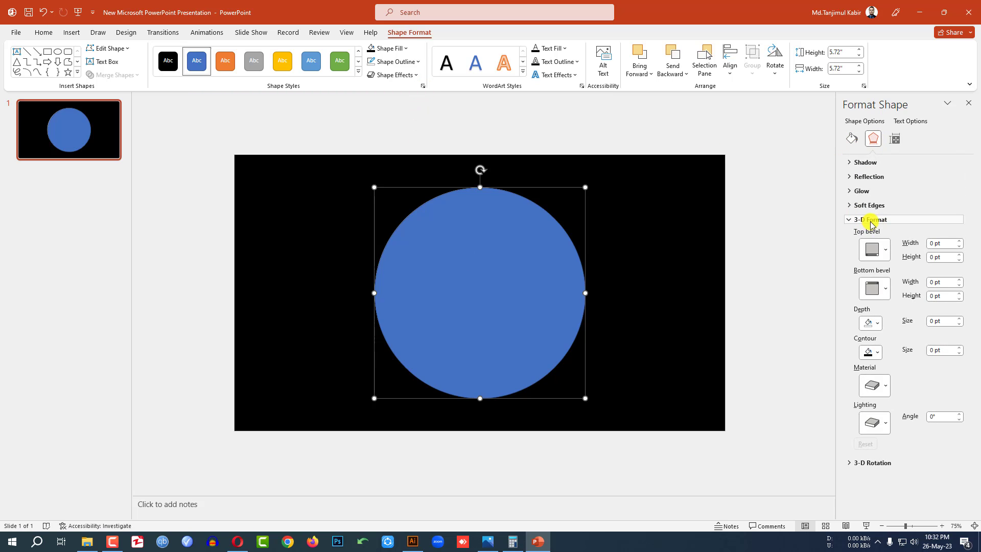
click(873, 249)
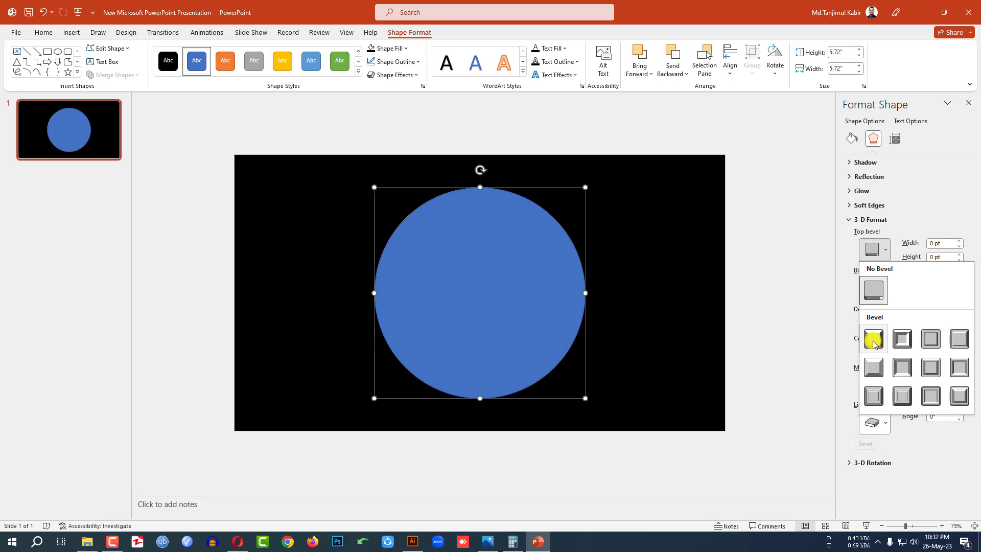
click(873, 339)
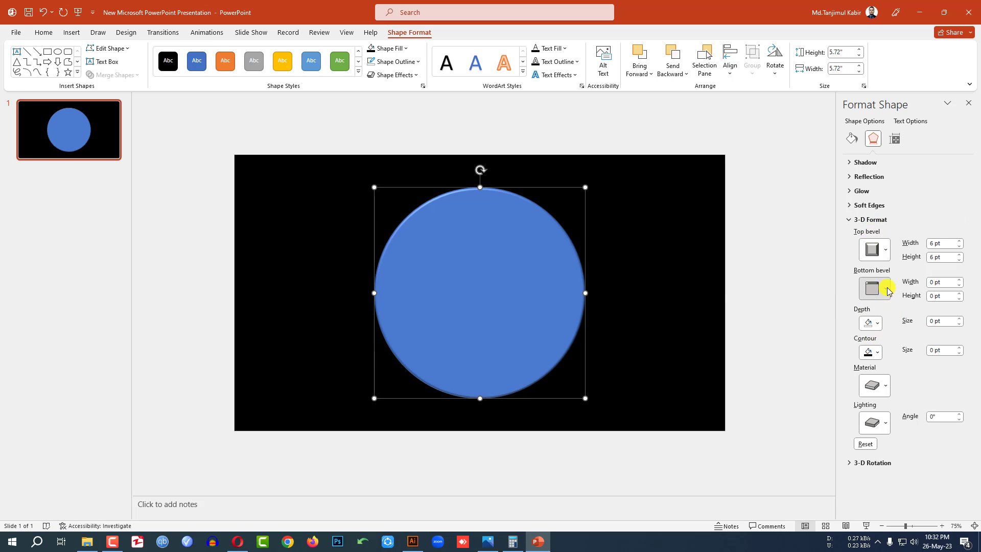
click(875, 287)
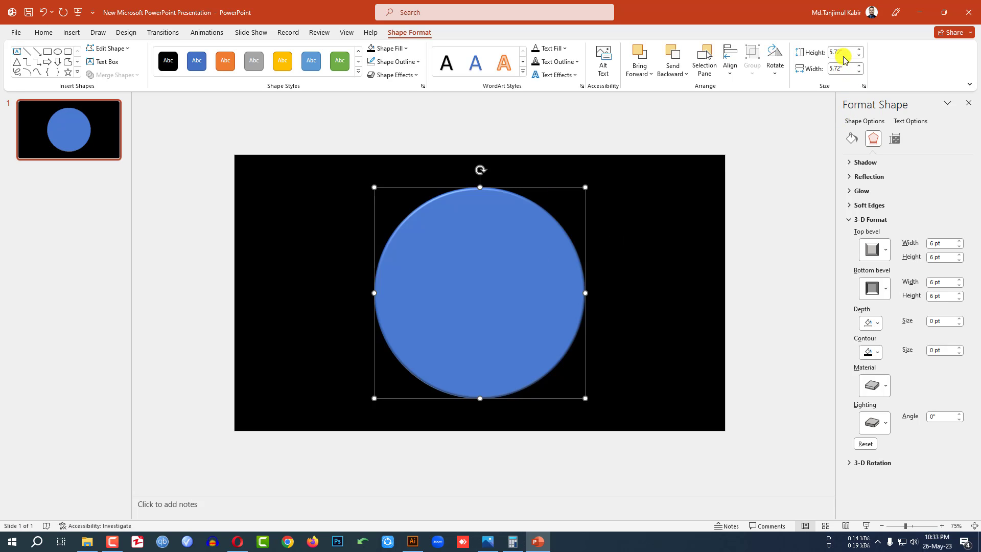
mouse_move(842, 52)
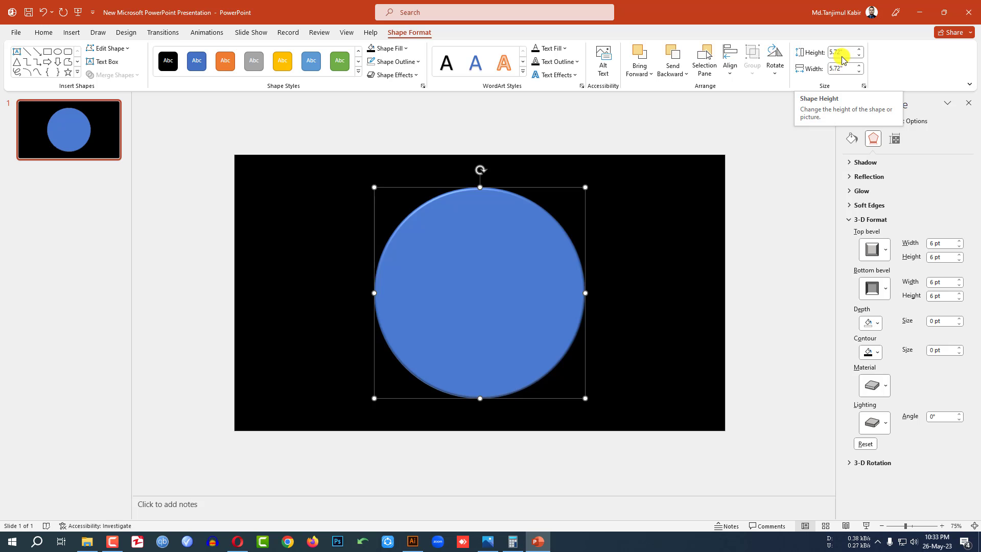
mouse_move(279, 490)
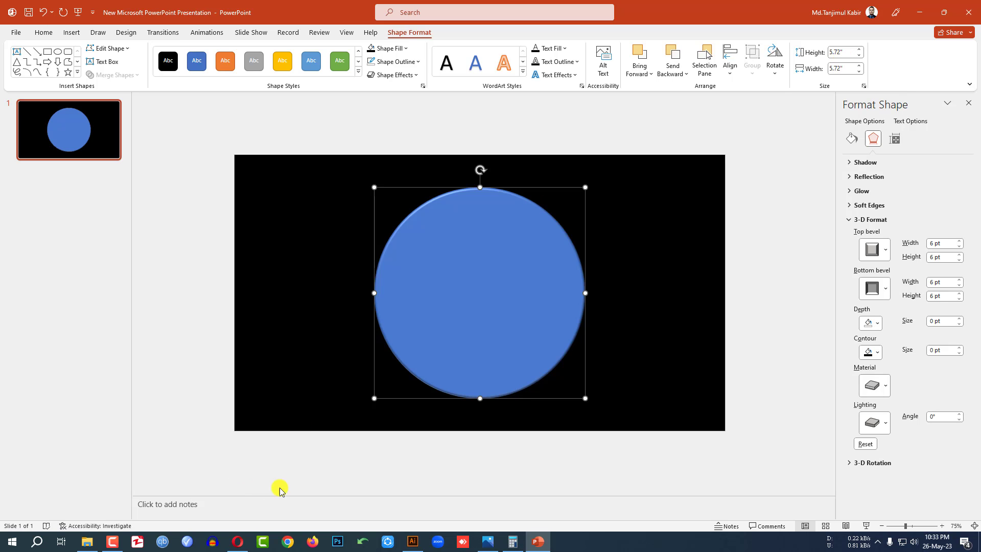
Set both bevels to 206 pt, apply Translucent material, and deselect the sphere
click(511, 541)
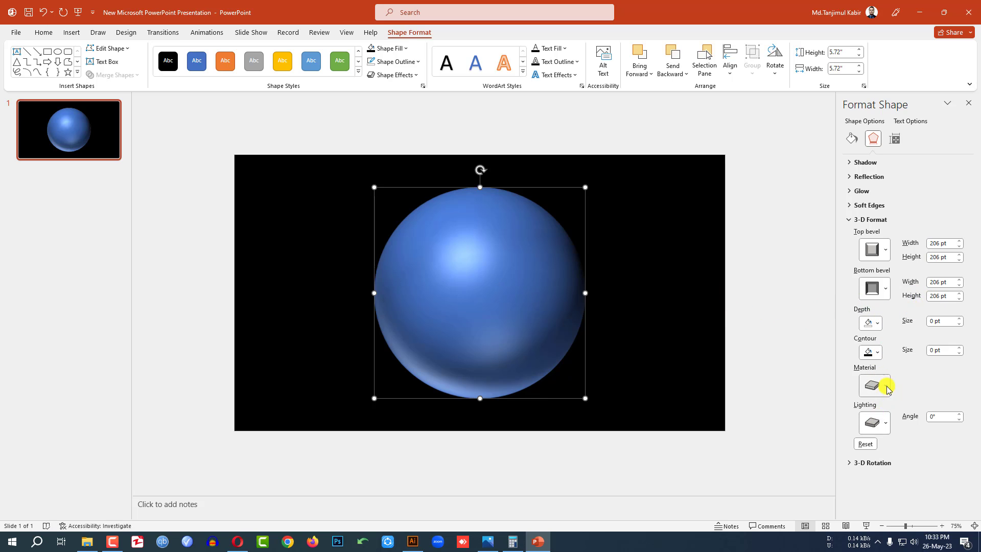
click(874, 385)
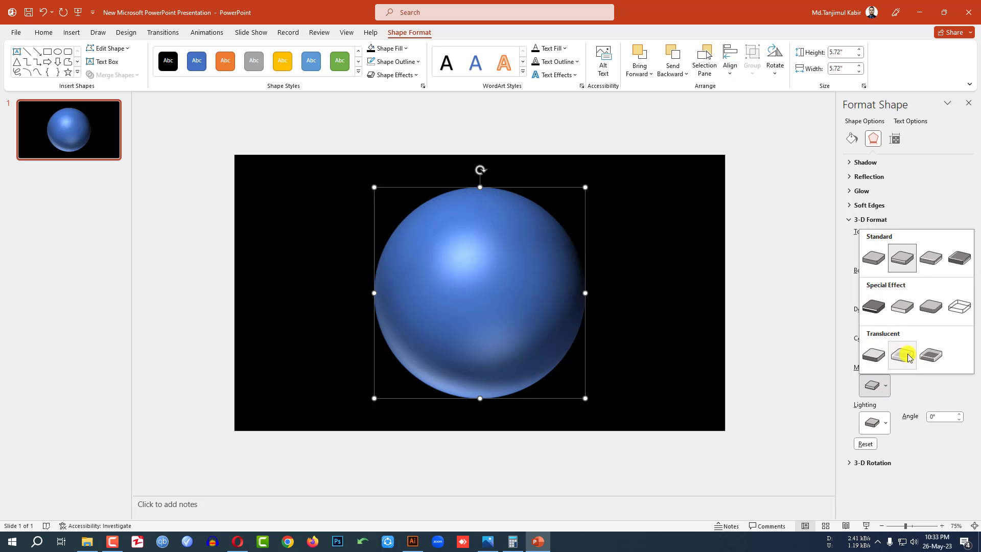
click(901, 354)
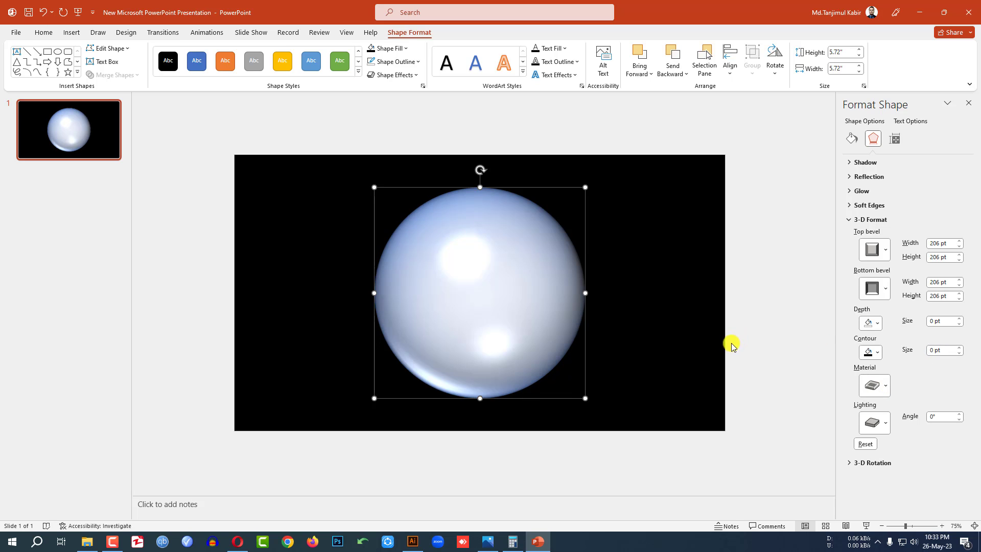
click(371, 195)
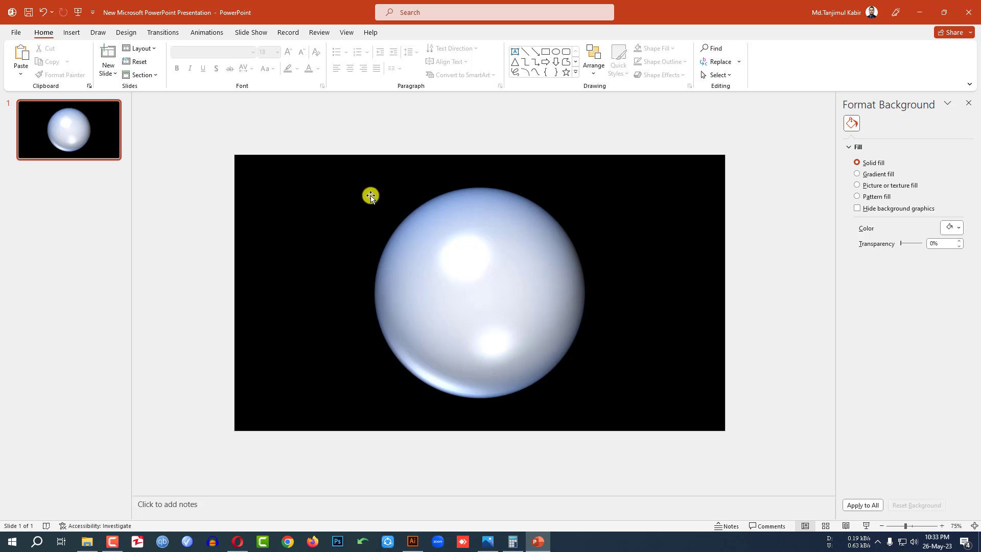
Insert a new blank slide 2 after the globe slide
right_click(84, 137)
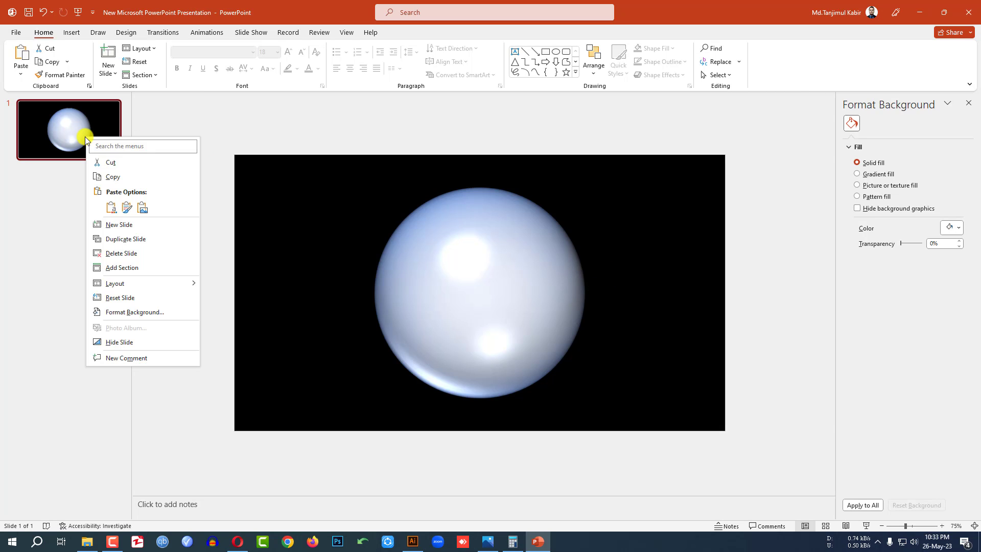
click(118, 225)
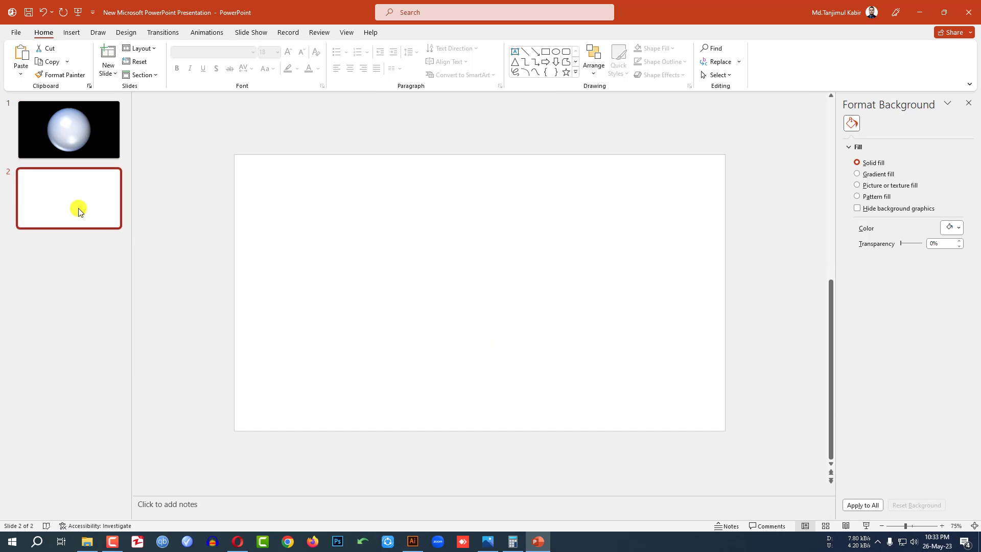
mouse_move(374, 307)
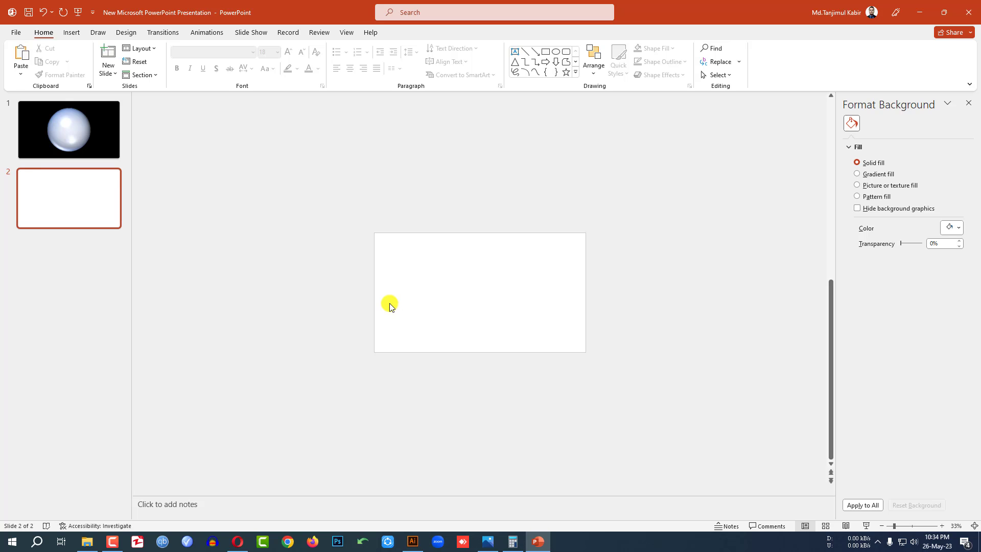
mouse_move(336, 445)
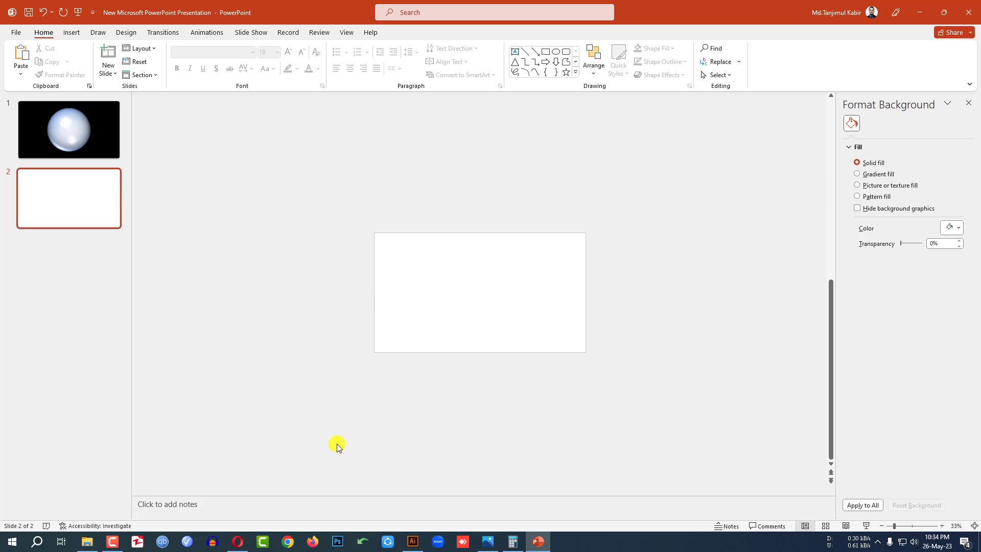
In a new Chrome tab, run the 'word map png' image search
click(287, 542)
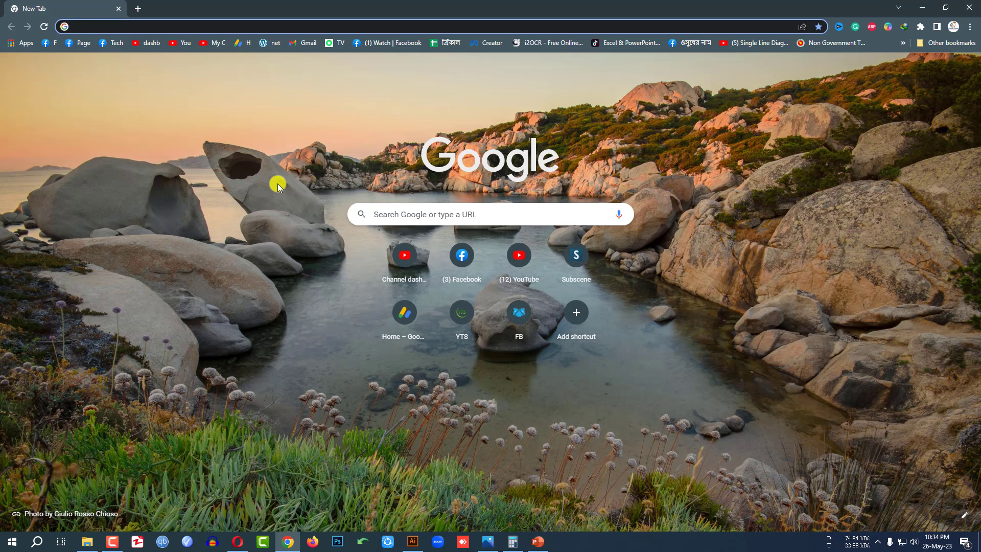
text(word)
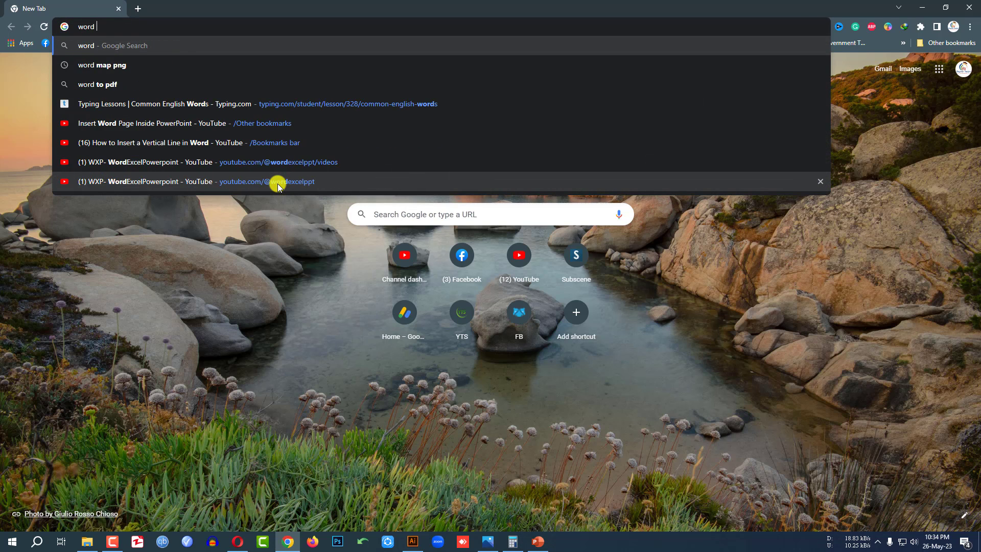
click(101, 64)
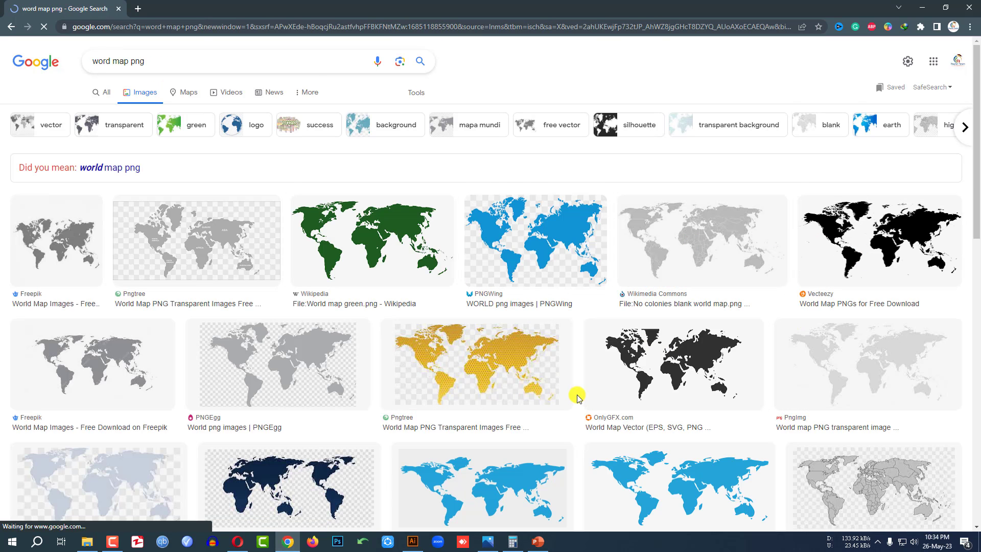
mouse_move(535, 263)
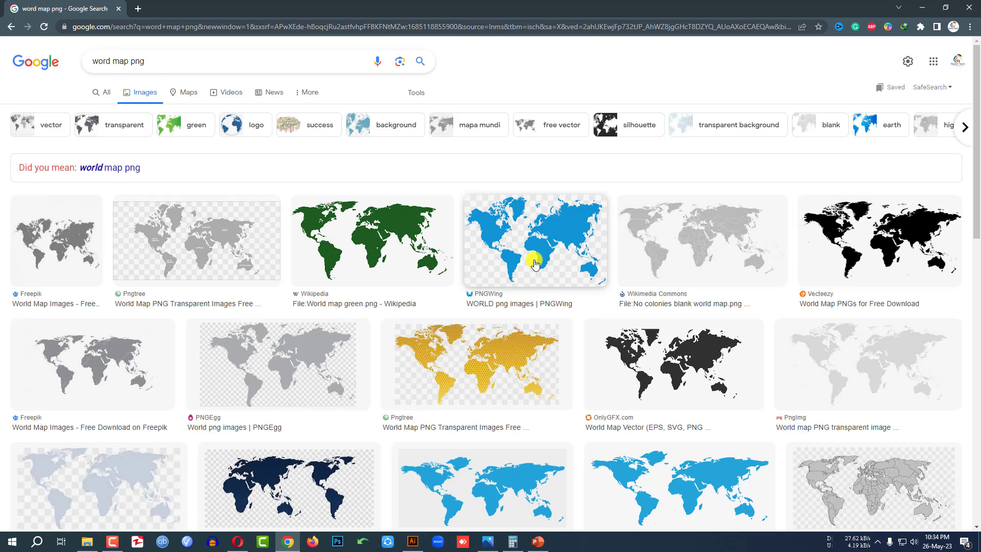
mouse_move(527, 248)
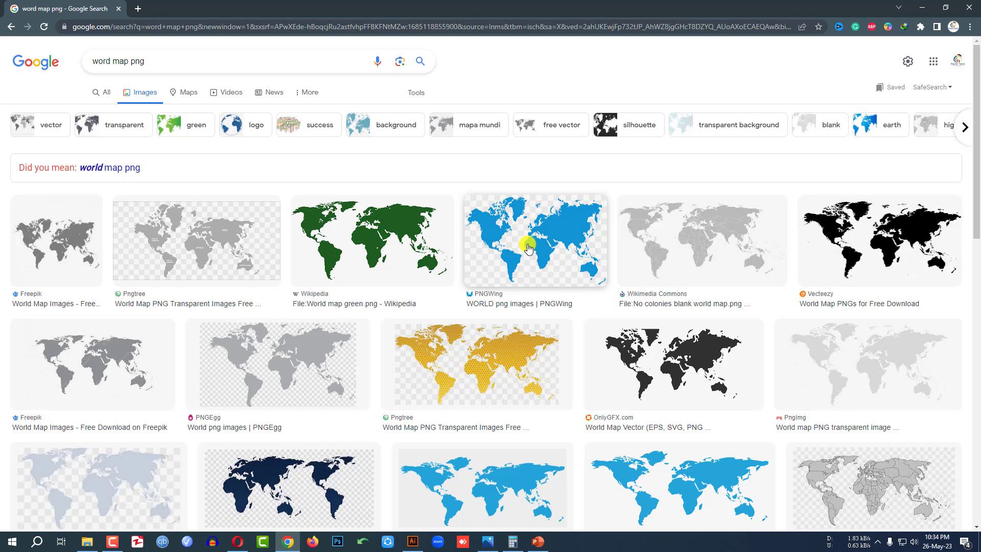
mouse_move(521, 84)
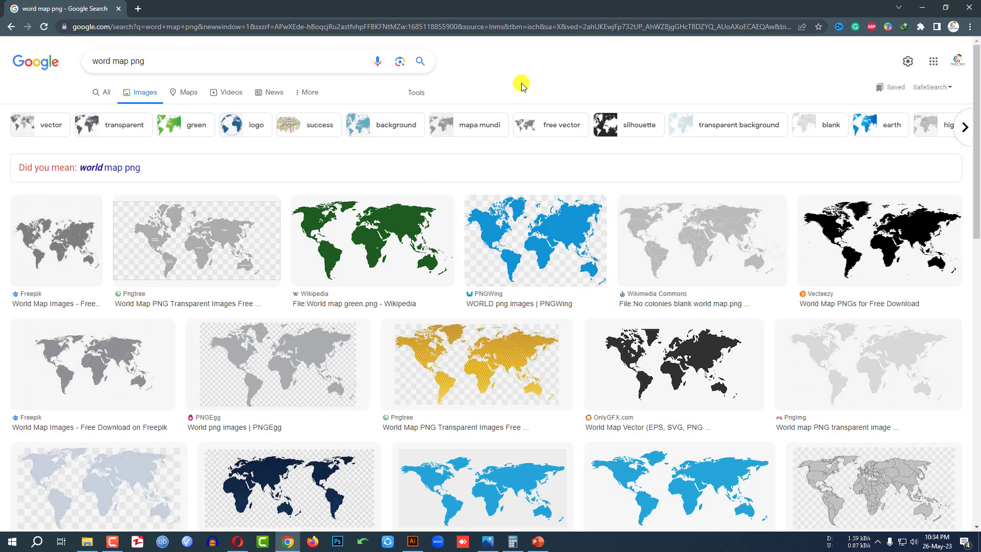
mouse_move(538, 544)
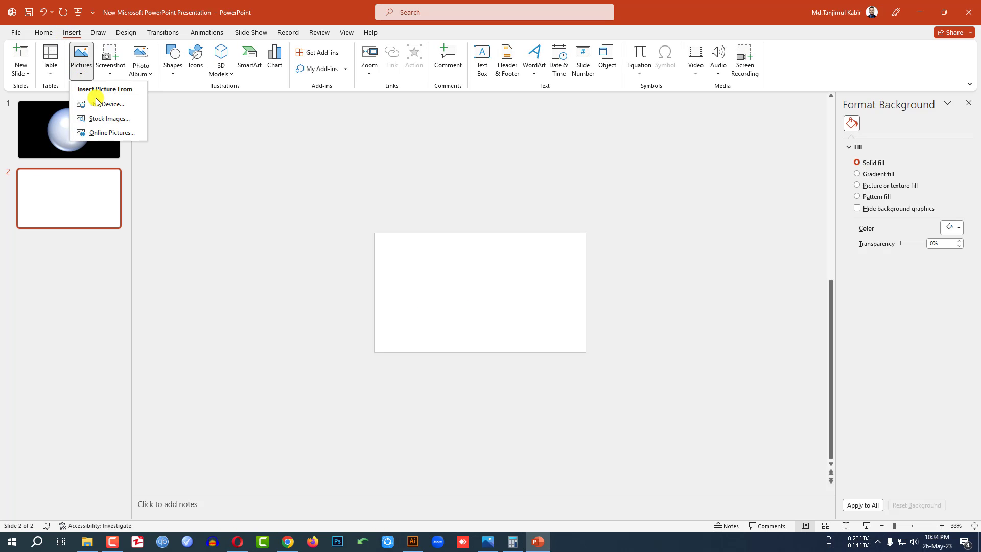
Insert the map (1) picture from Downloads onto slide 2
click(111, 104)
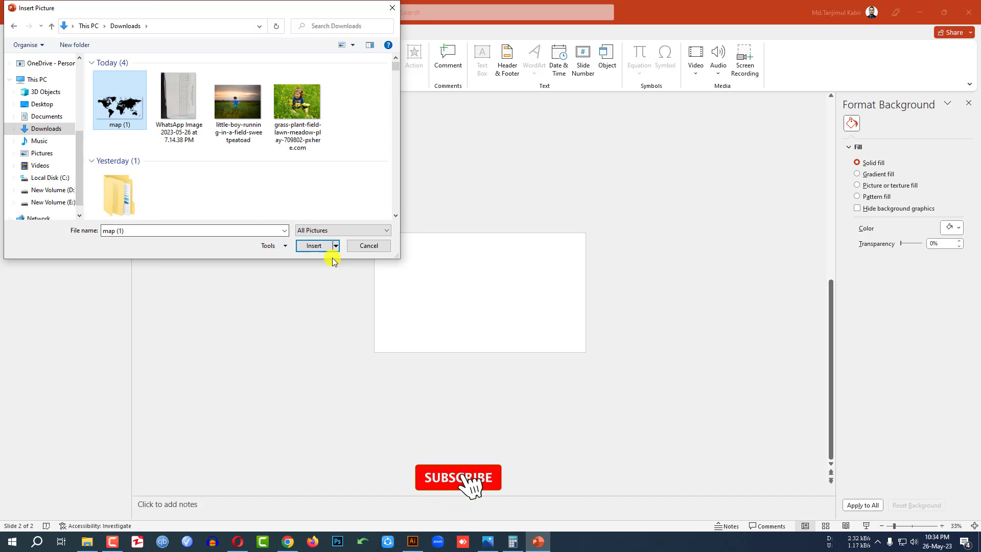
click(314, 245)
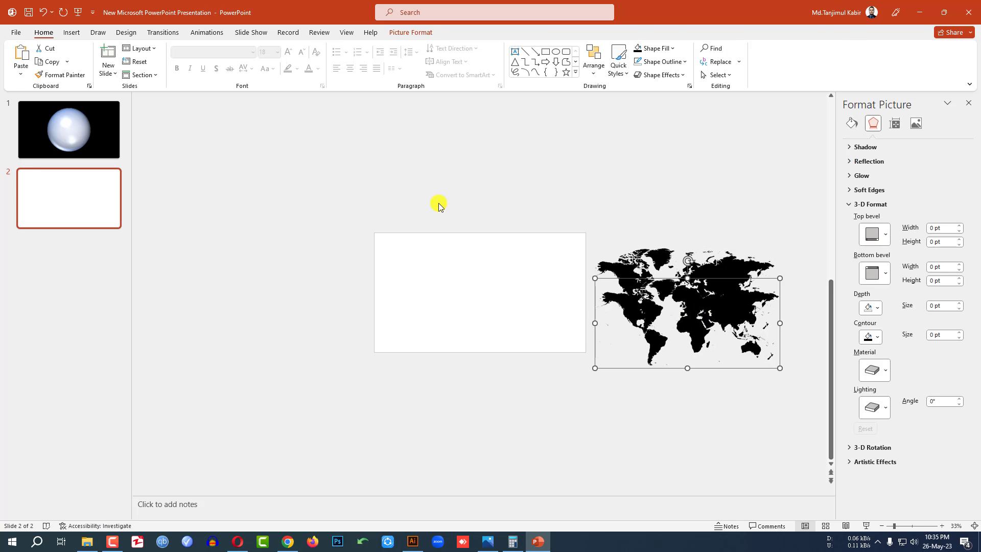
Give the map pictures a Fly Out exit, 09.00 duration, starting With Previous
click(696, 60)
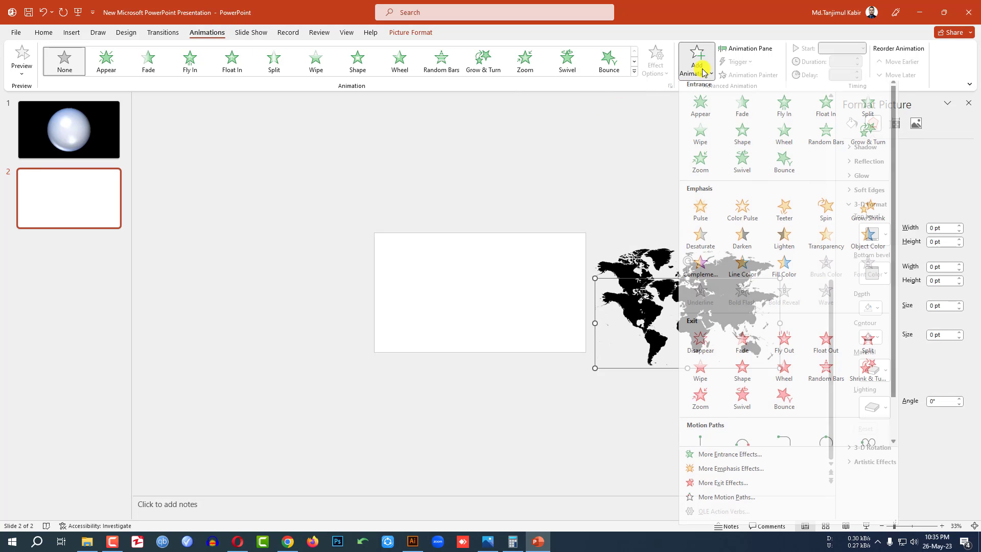
click(783, 341)
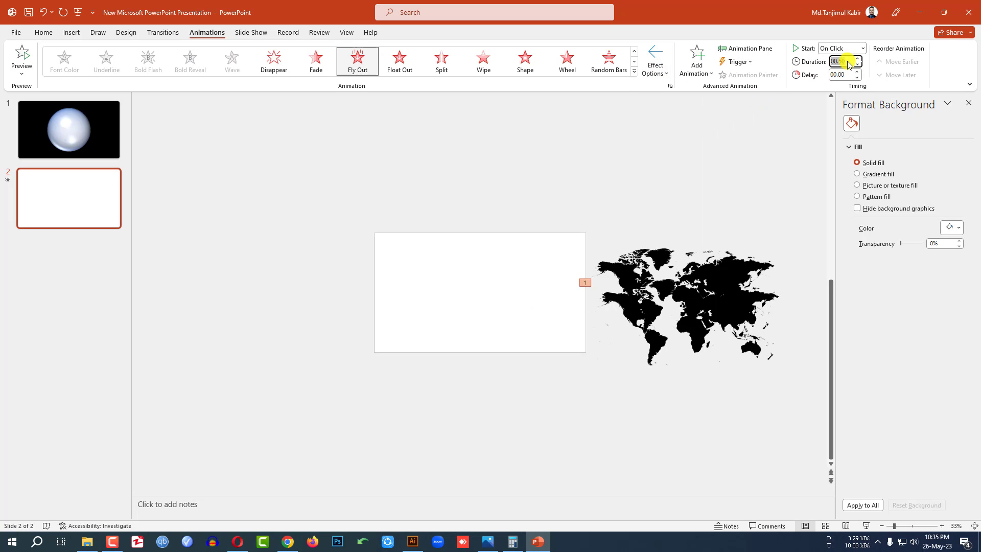
click(725, 270)
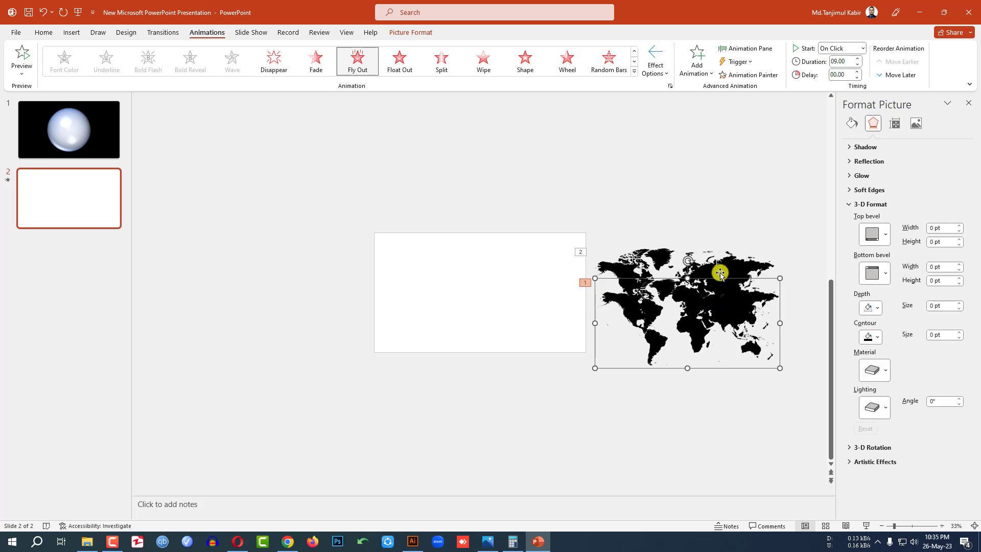
click(842, 48)
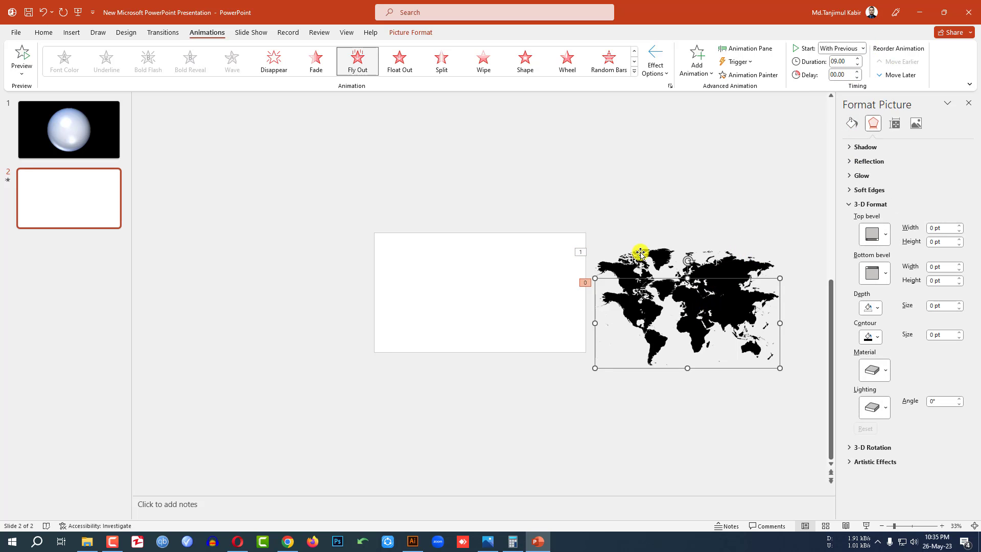
click(863, 48)
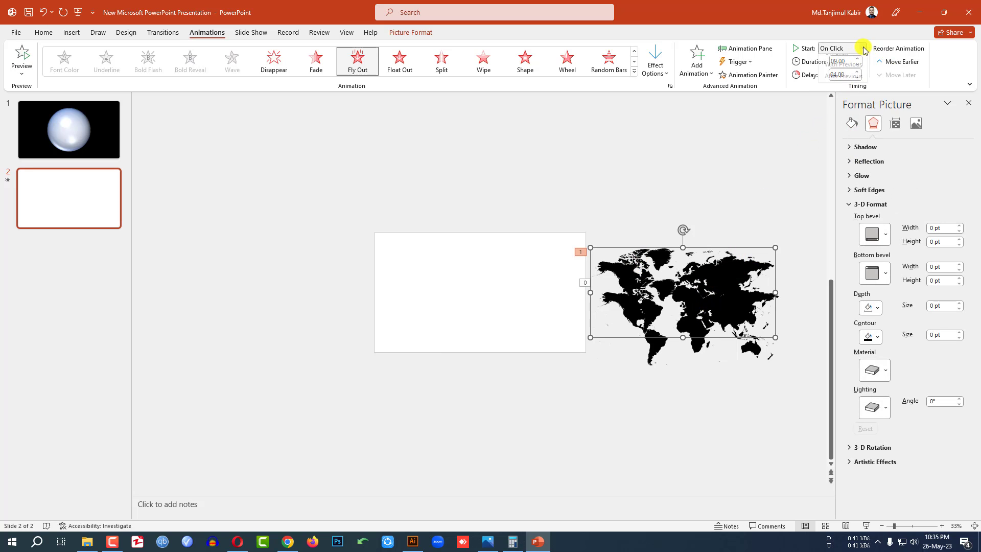
click(864, 48)
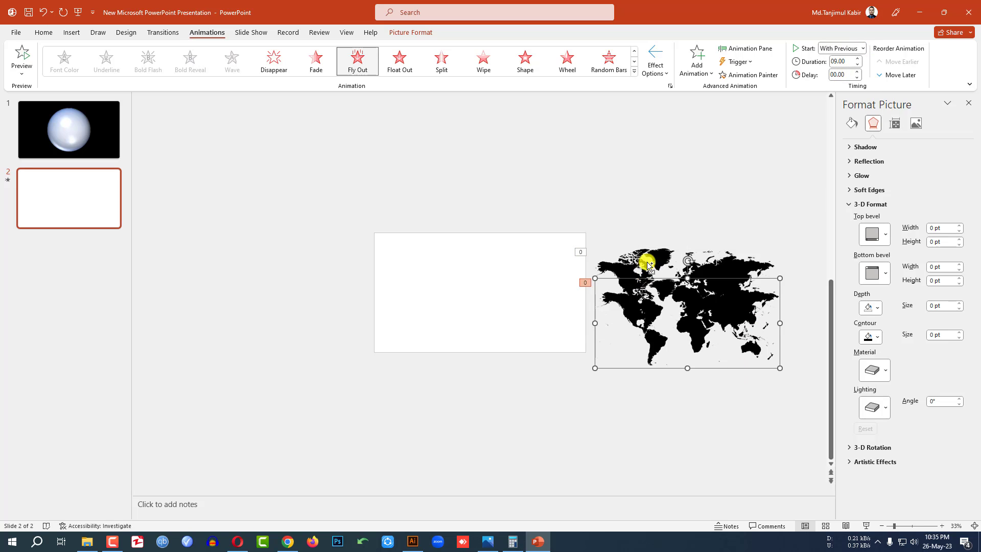
Select both map copies and Align Center them on each other
click(43, 31)
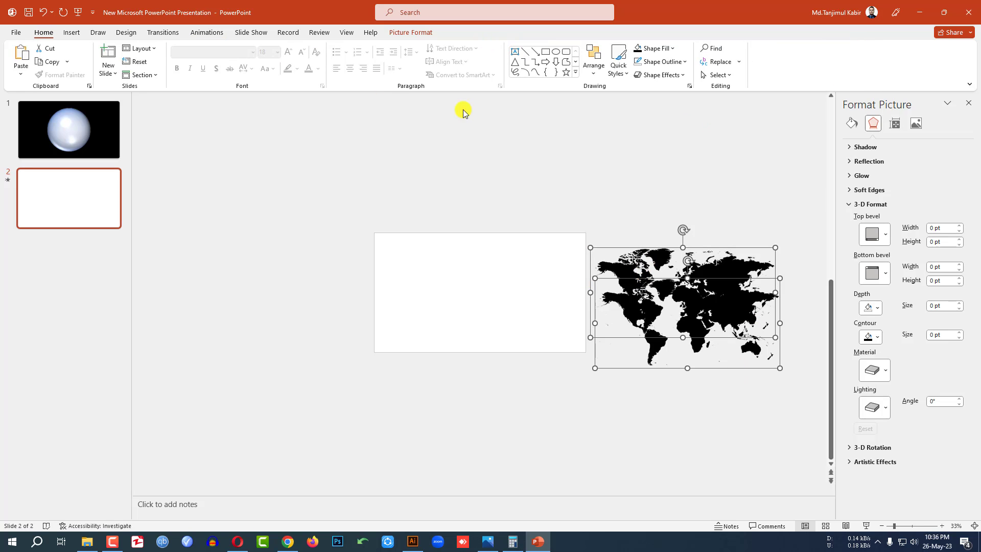
click(410, 33)
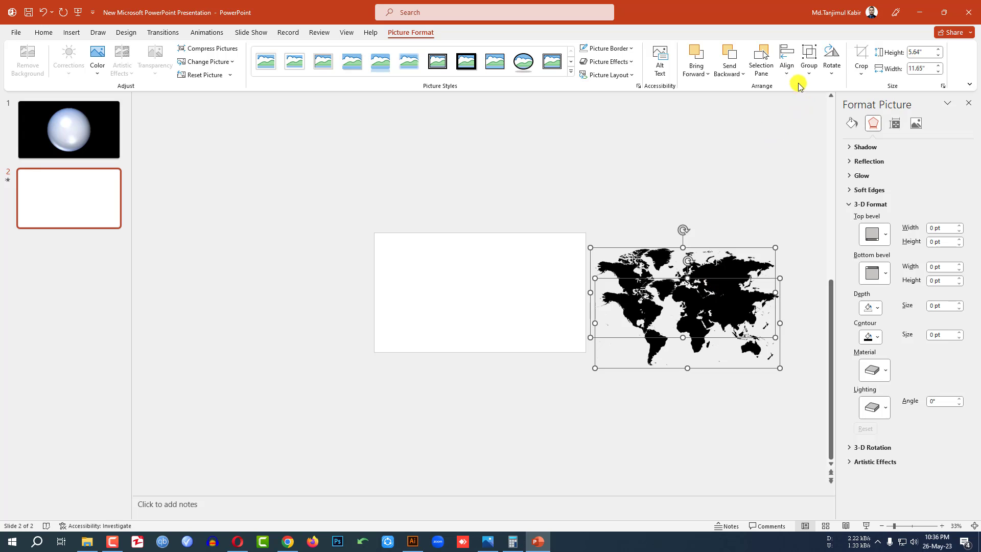
click(786, 60)
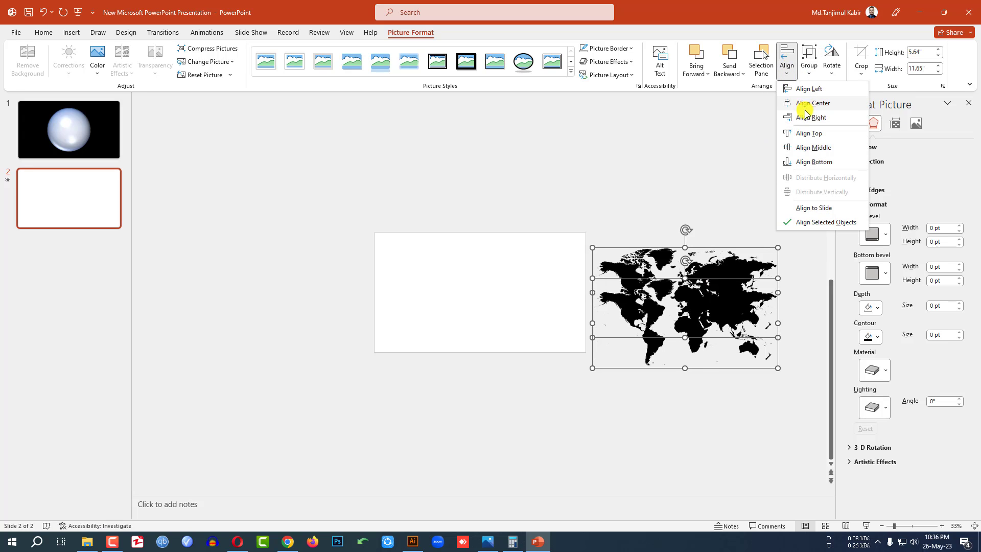
click(813, 103)
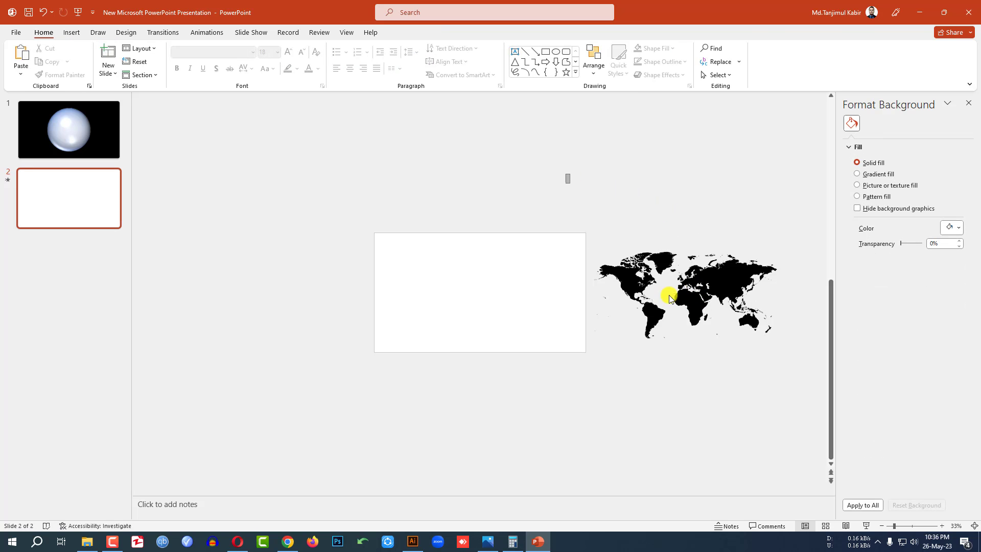
Apply a high-transparency preset to the black map copy left of the slide
click(669, 298)
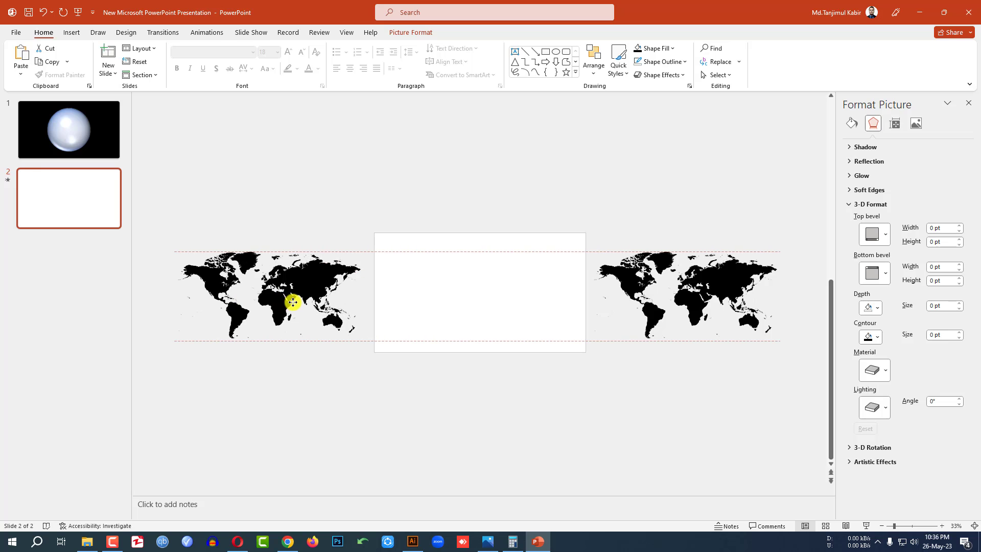
click(269, 294)
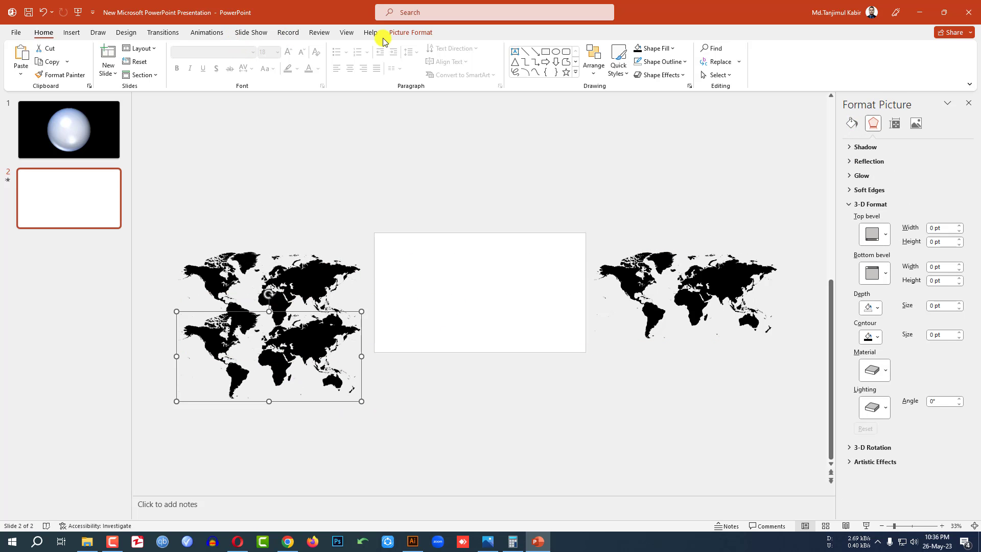
click(154, 59)
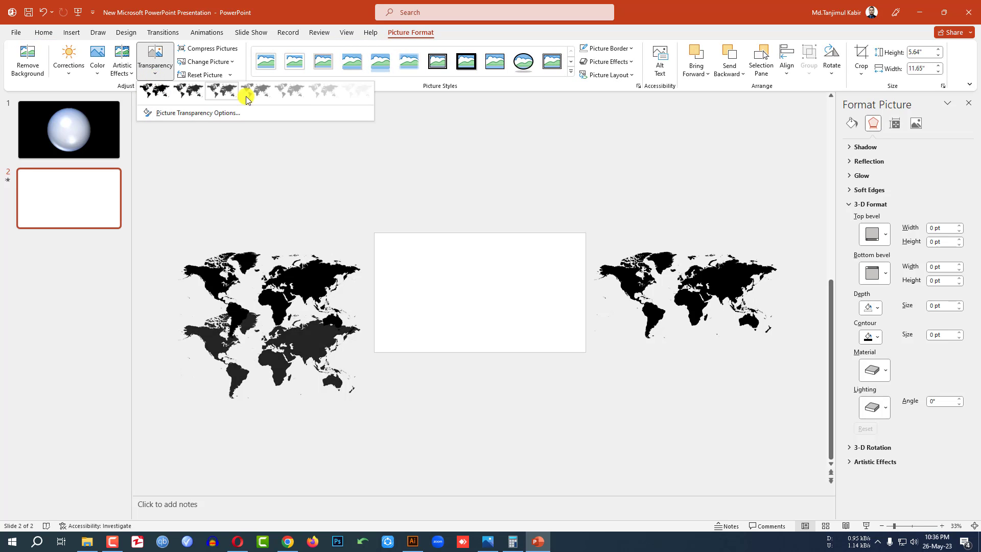
click(248, 91)
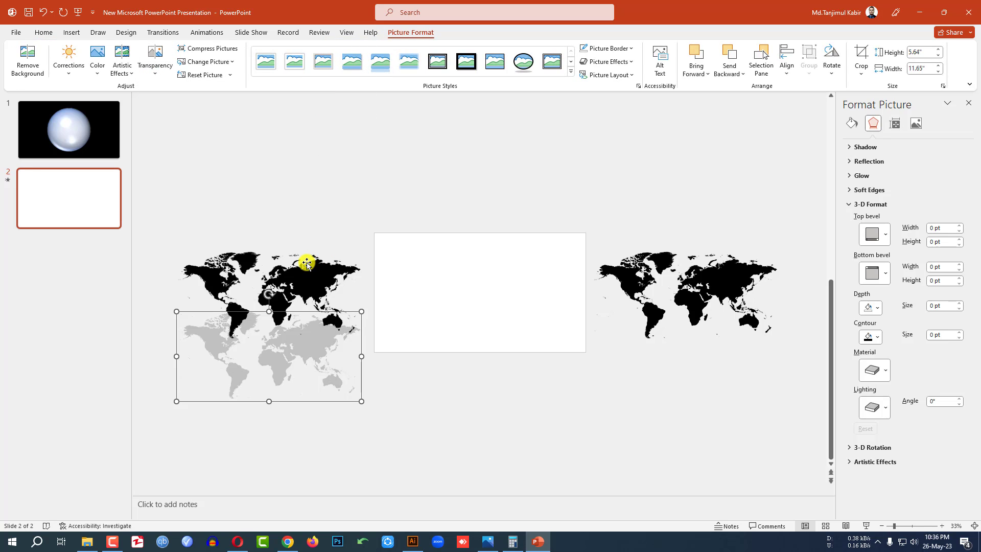
click(154, 61)
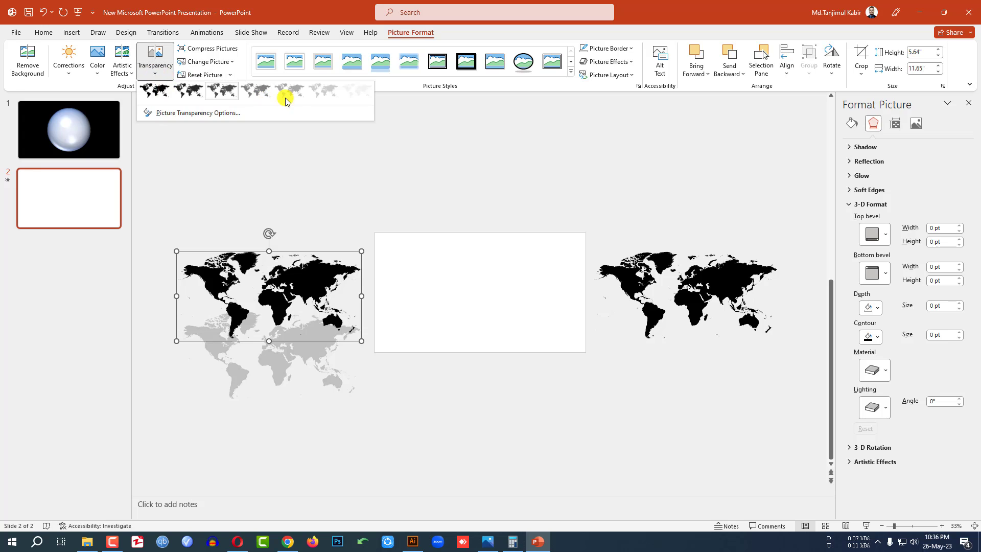
click(287, 94)
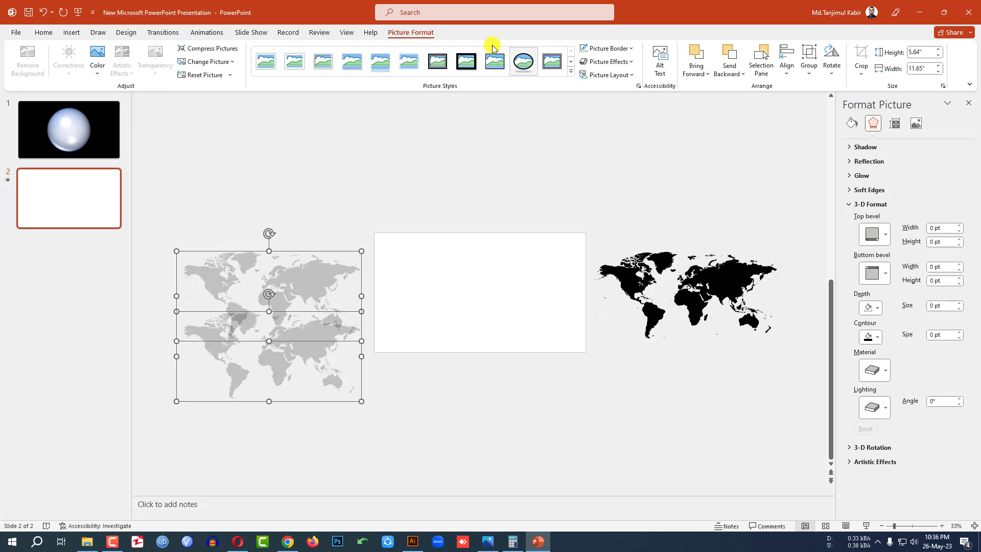
Set the grey maps' Fly Out animation direction to To Right
click(206, 31)
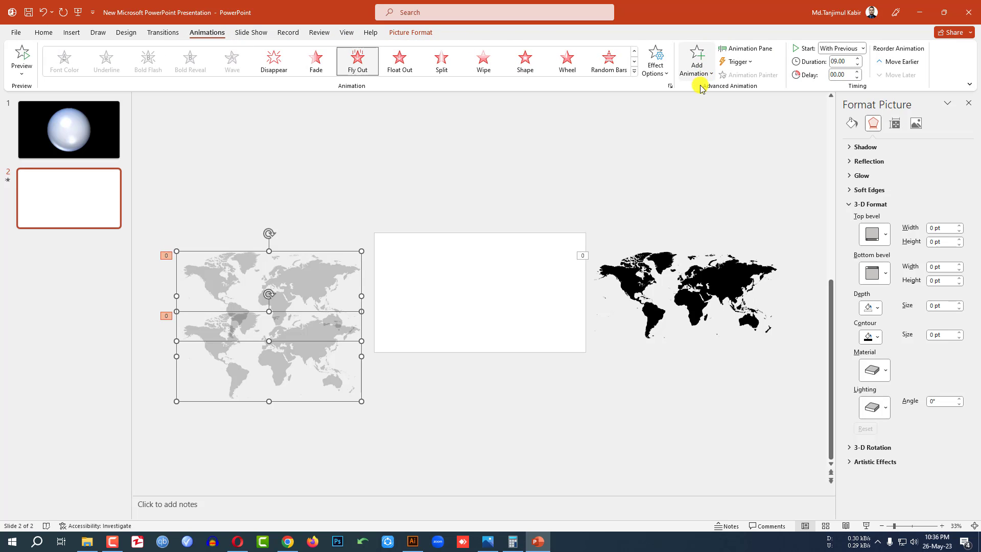
click(655, 60)
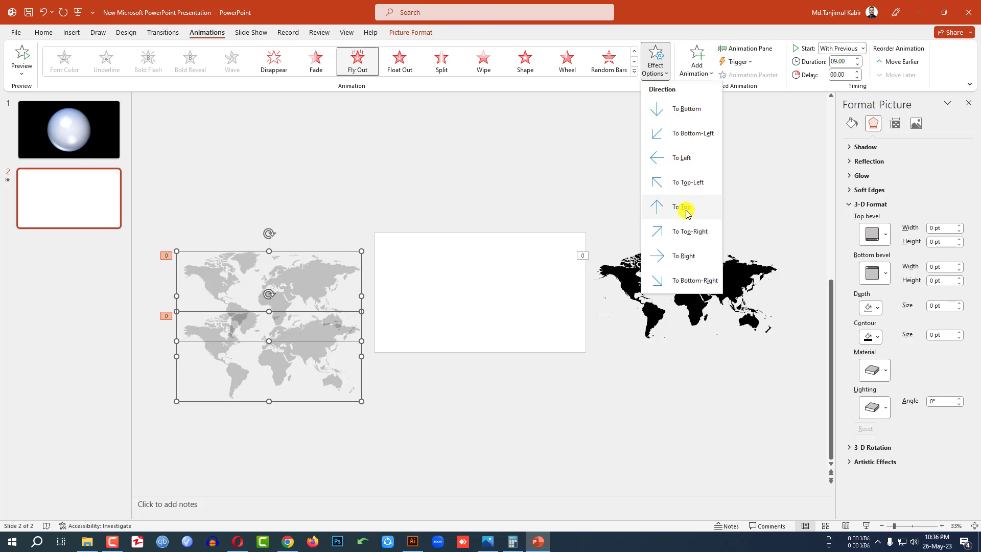
click(682, 207)
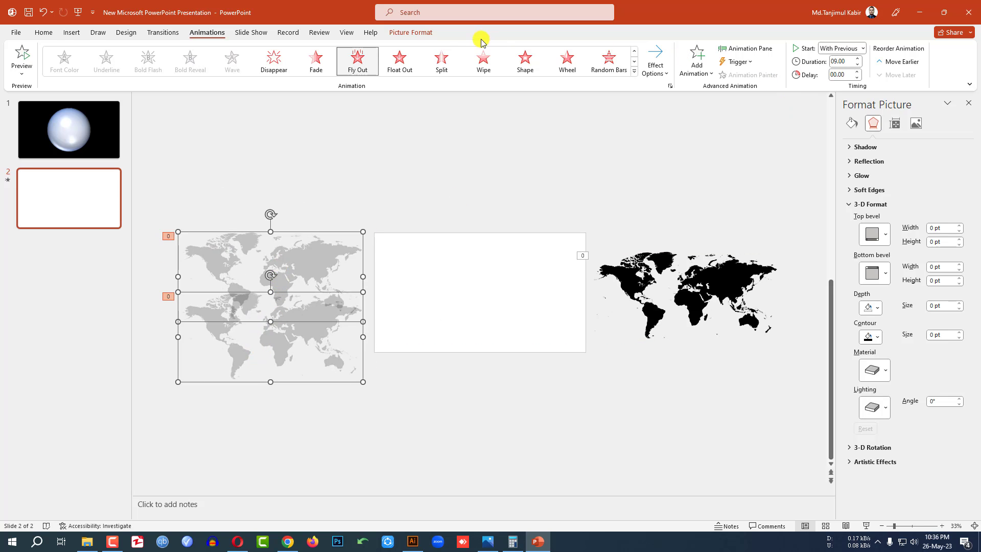
Align both grey maps to the middle, then return to slide 1
click(786, 59)
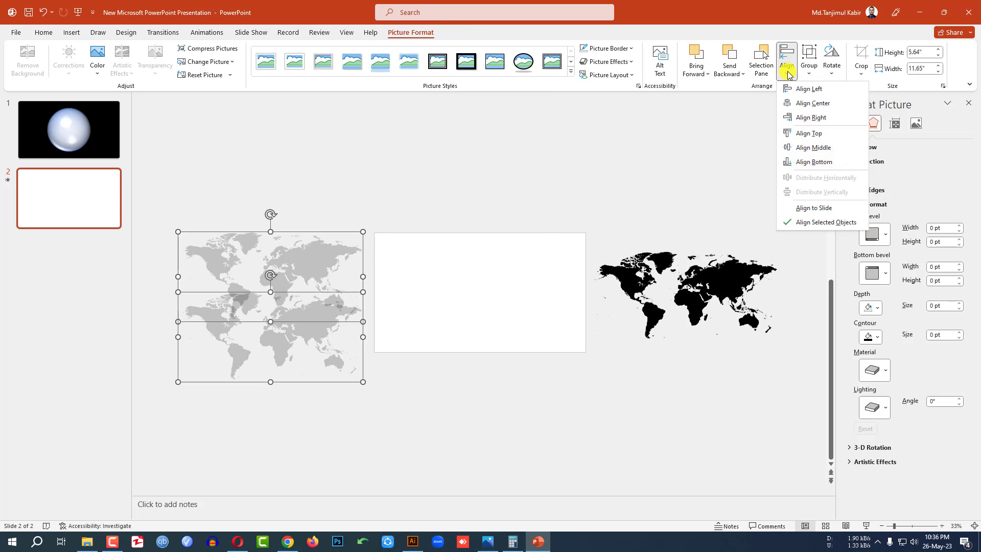
mouse_move(812, 147)
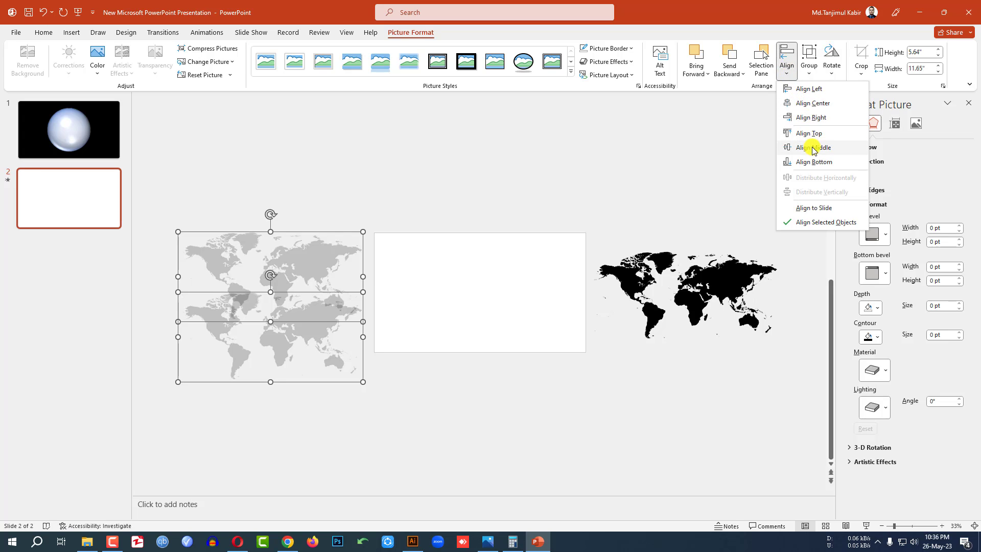
click(814, 147)
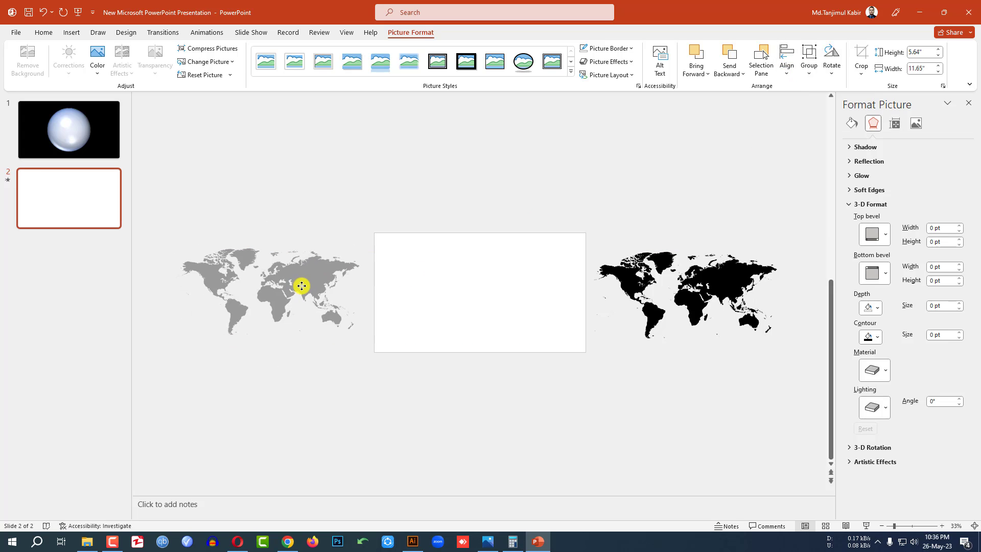
click(69, 129)
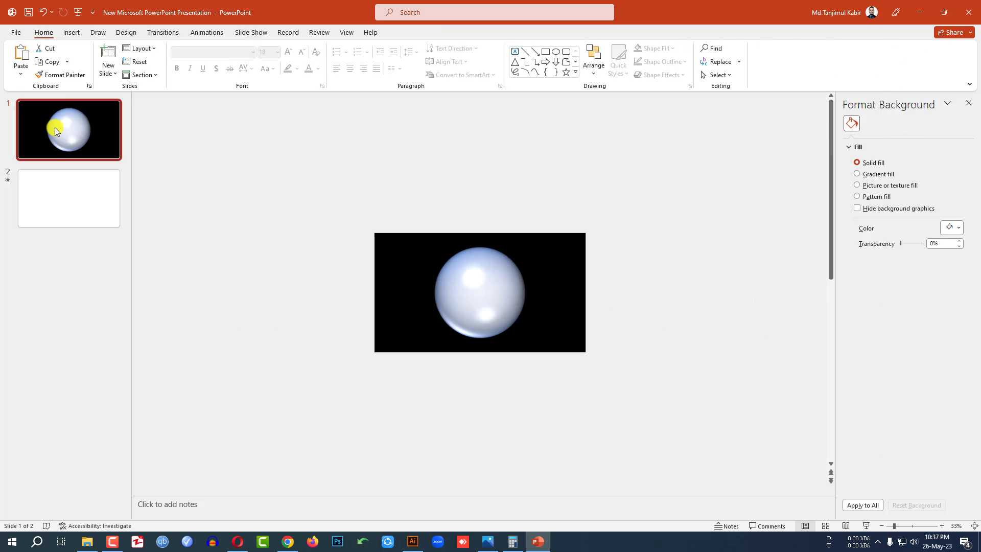
Paste the black globe panel onto slide 2 between the maps, selecting the right black map
click(480, 292)
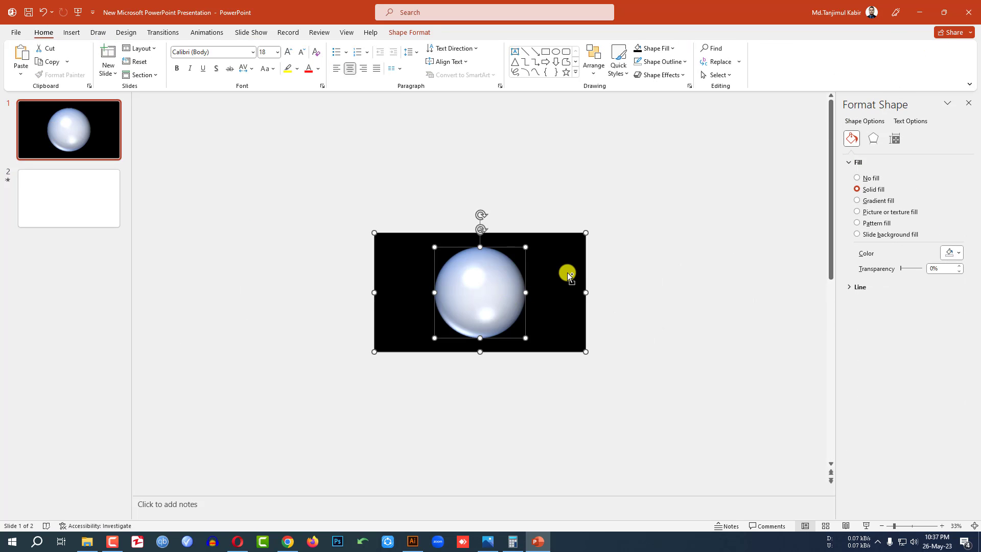
mouse_move(159, 199)
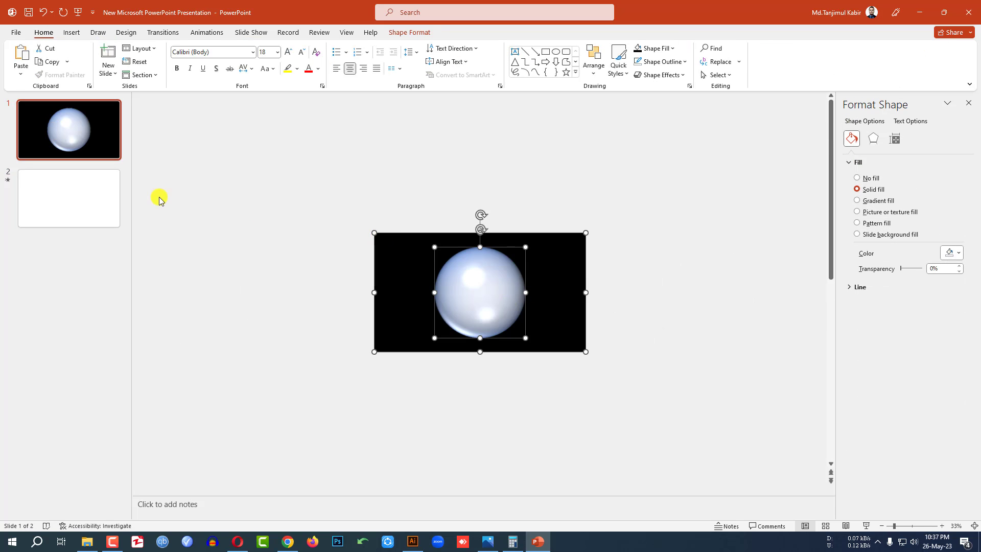
key(ctrl+v)
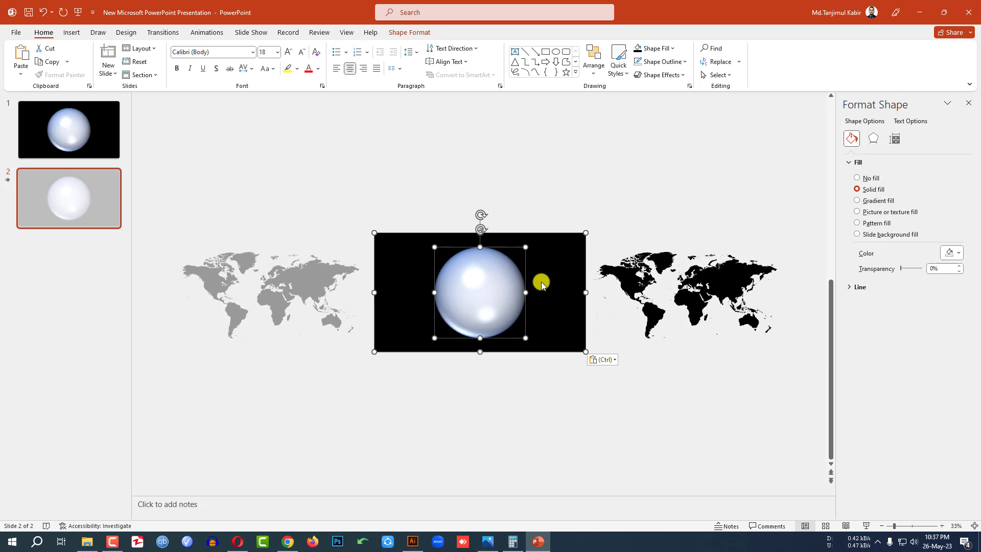
click(684, 293)
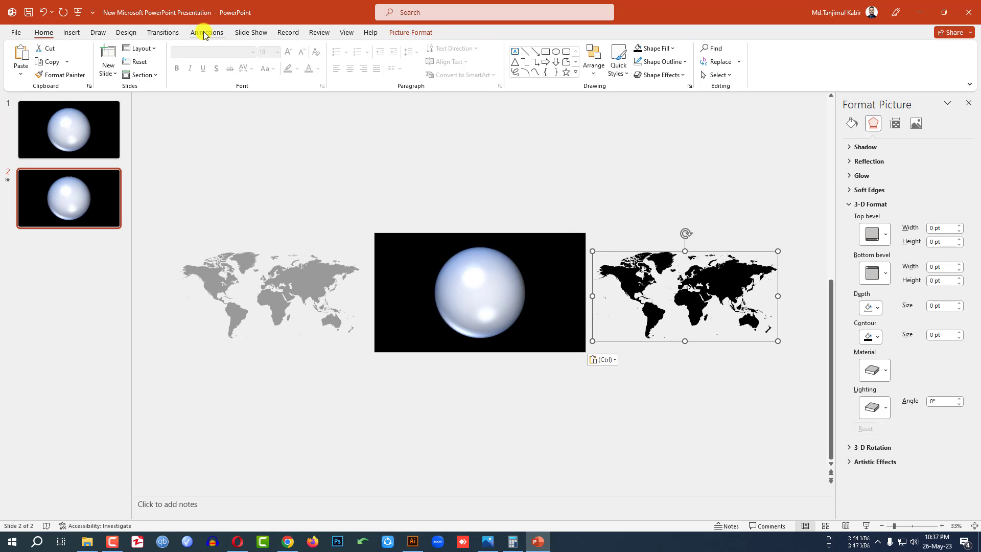
Open slide 2's Animation Pane and select all four map picture animations
click(206, 31)
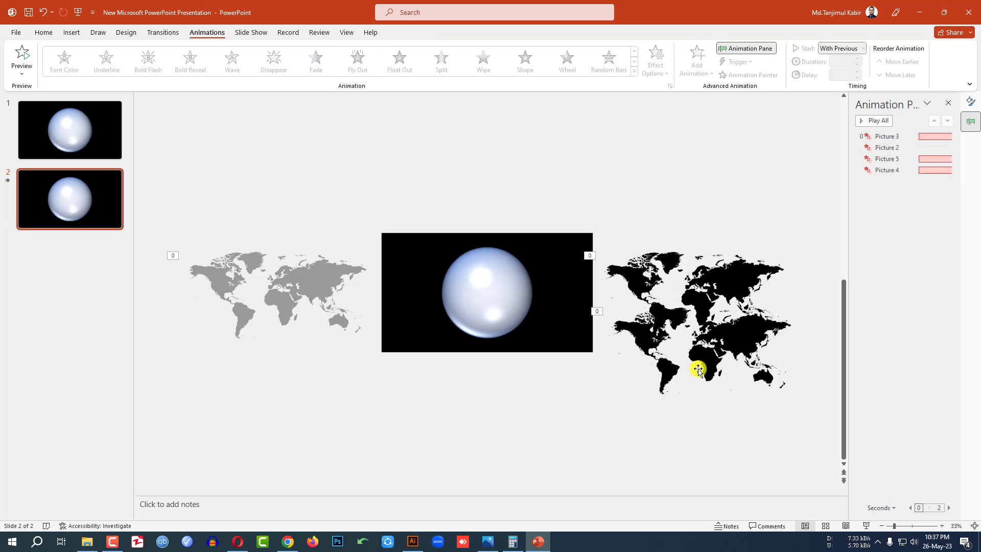
click(696, 312)
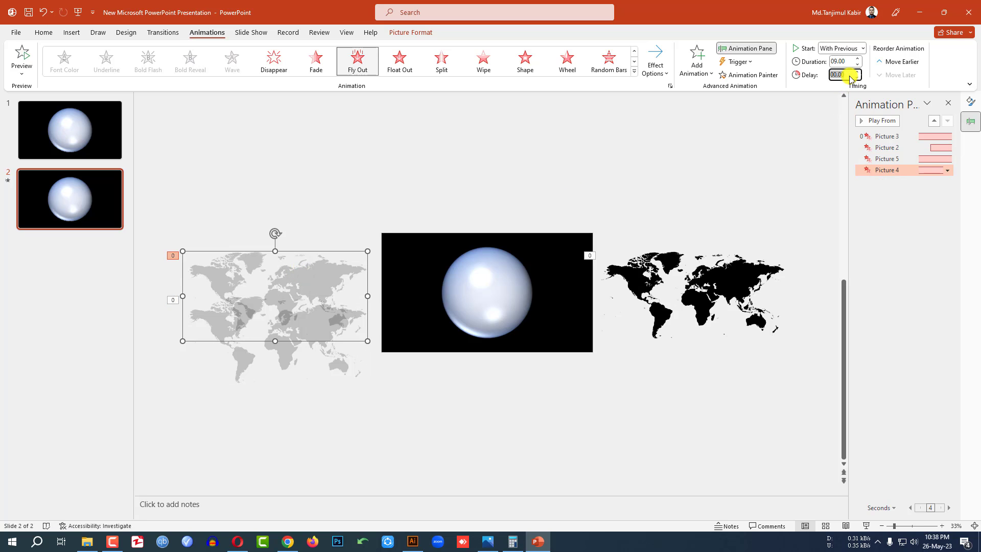
click(886, 158)
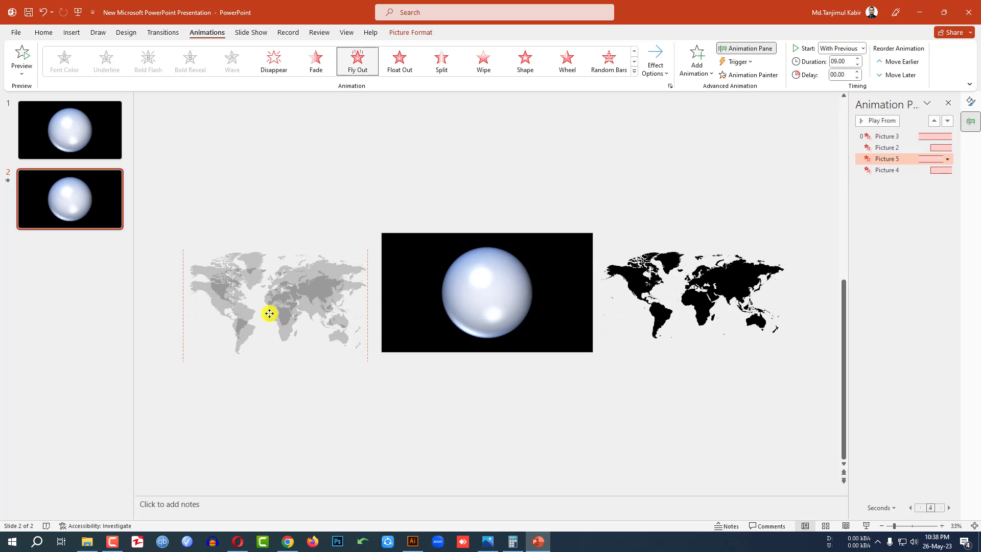
click(269, 312)
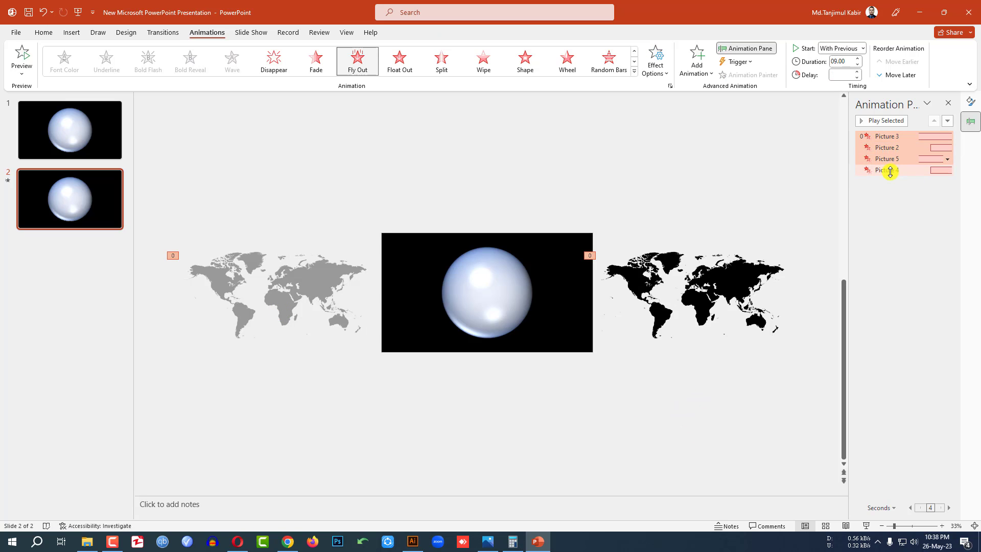
Set Repeat to Until End of Slide in the animations' Timing dialog
click(947, 169)
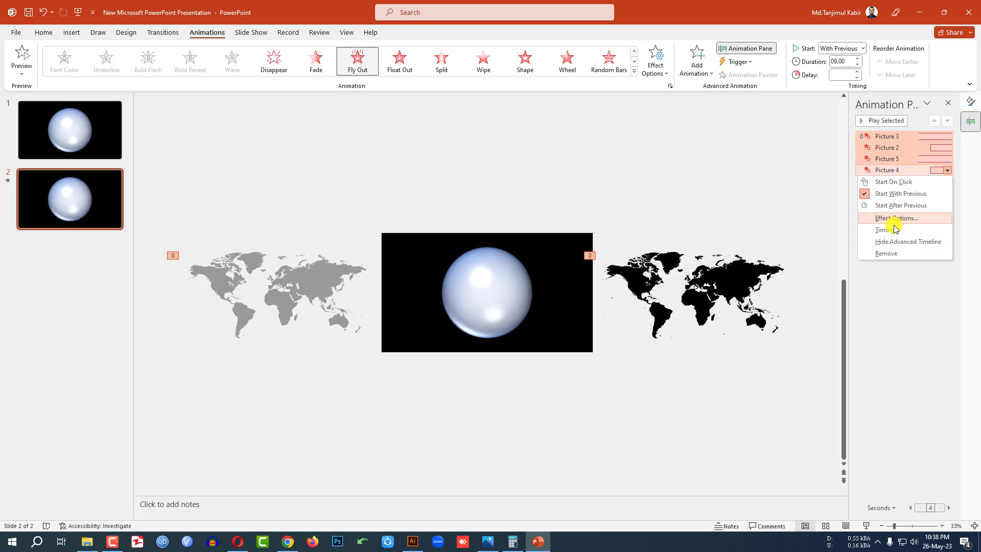
click(898, 218)
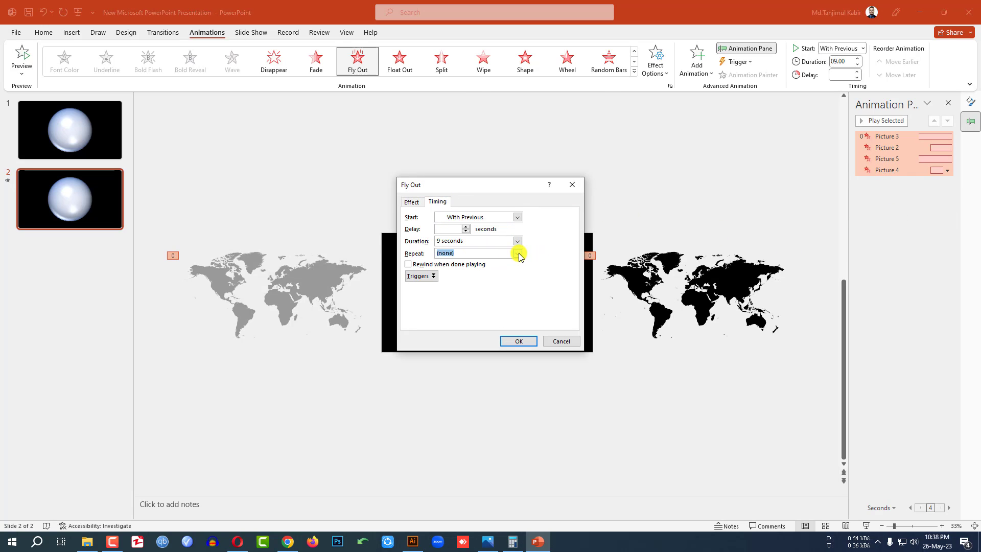
click(517, 253)
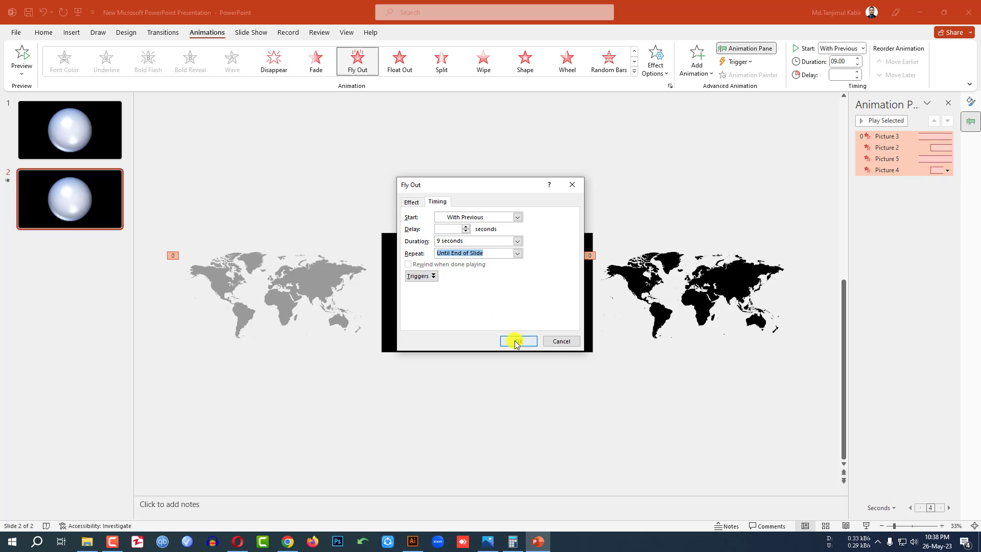
click(518, 341)
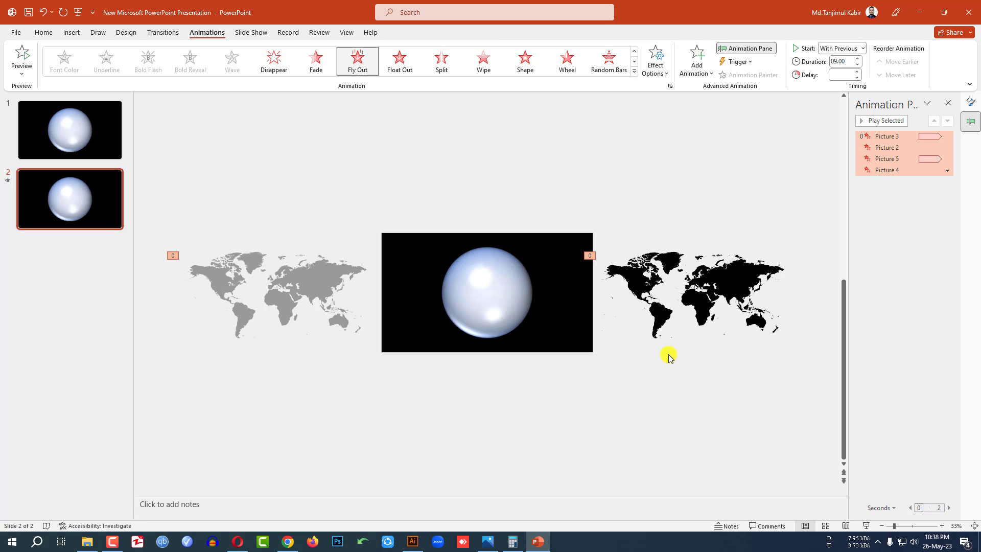